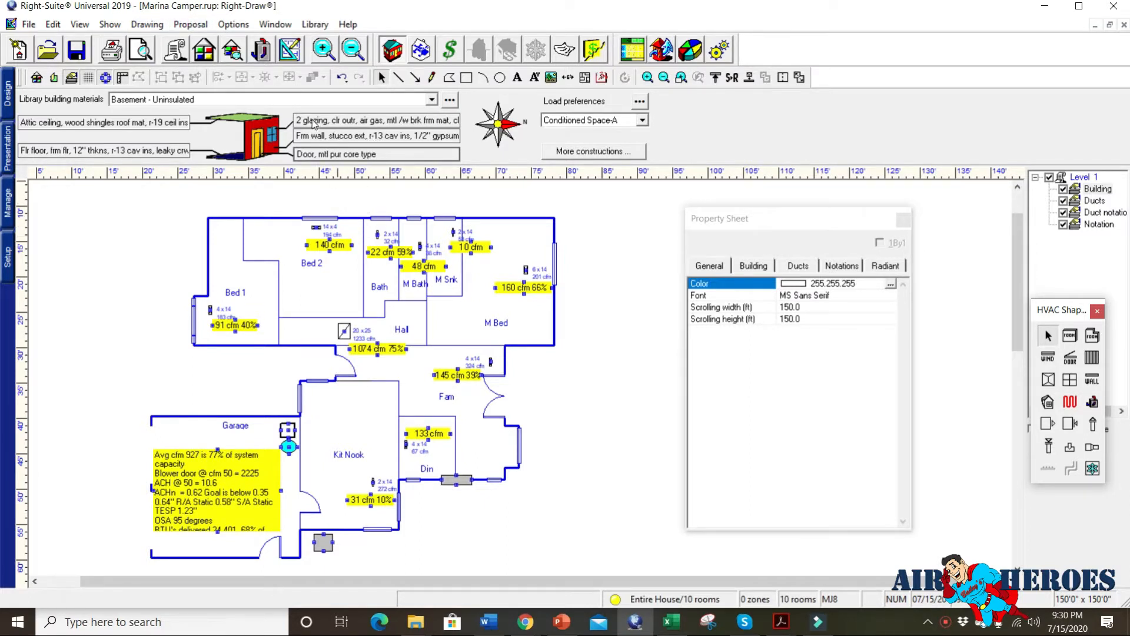
mouse_move(272, 271)
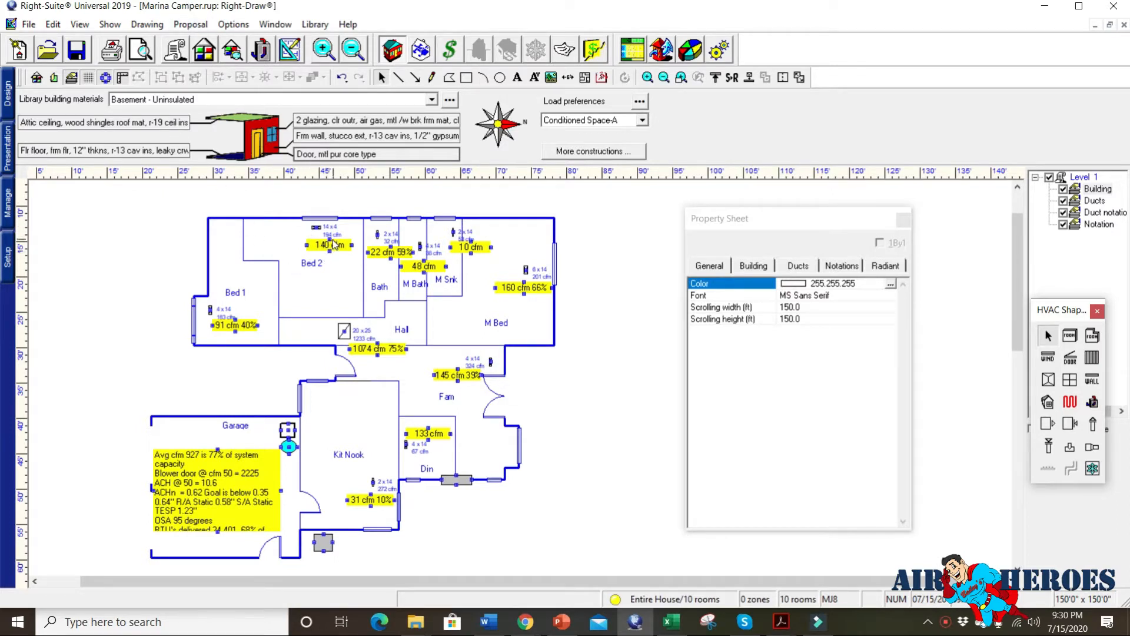
mouse_move(268, 177)
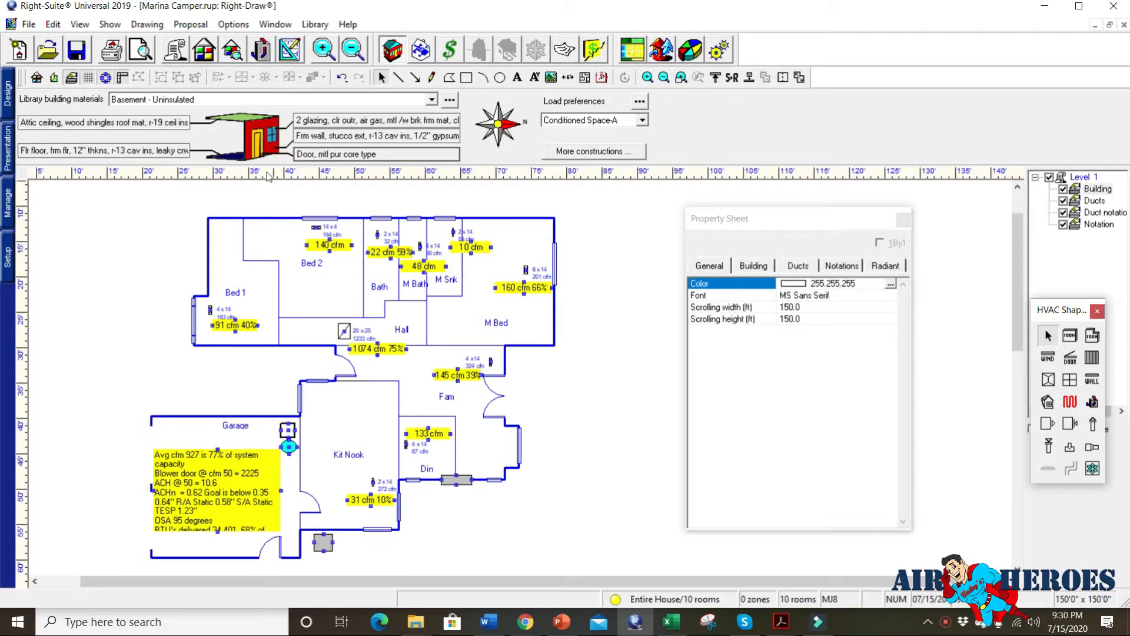
mouse_move(165, 132)
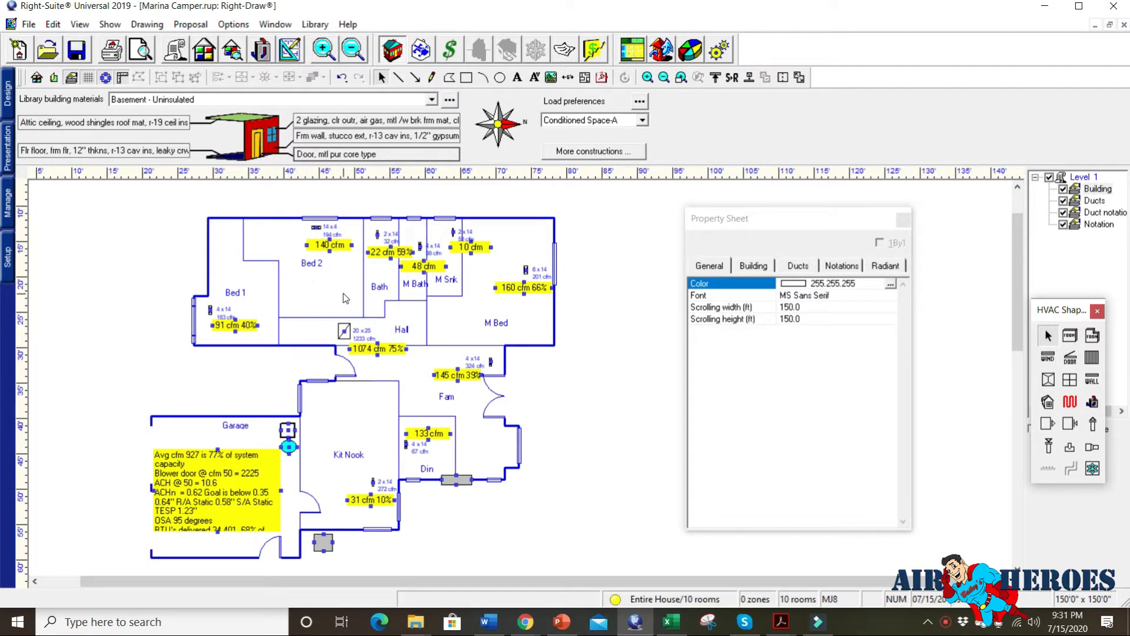
mouse_move(190, 236)
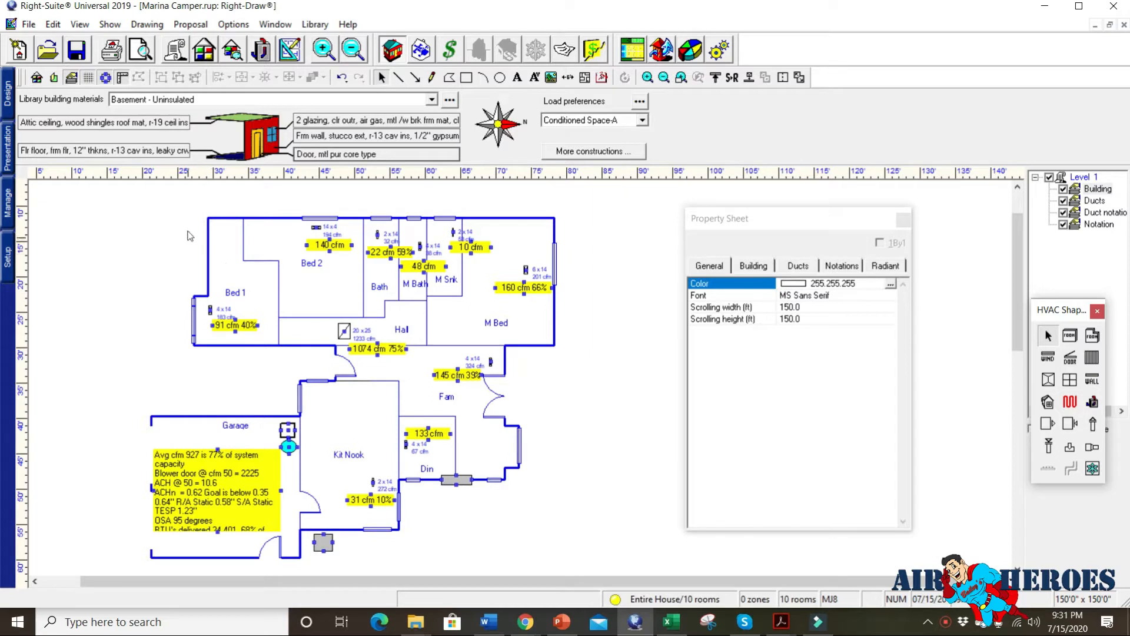
mouse_move(193, 170)
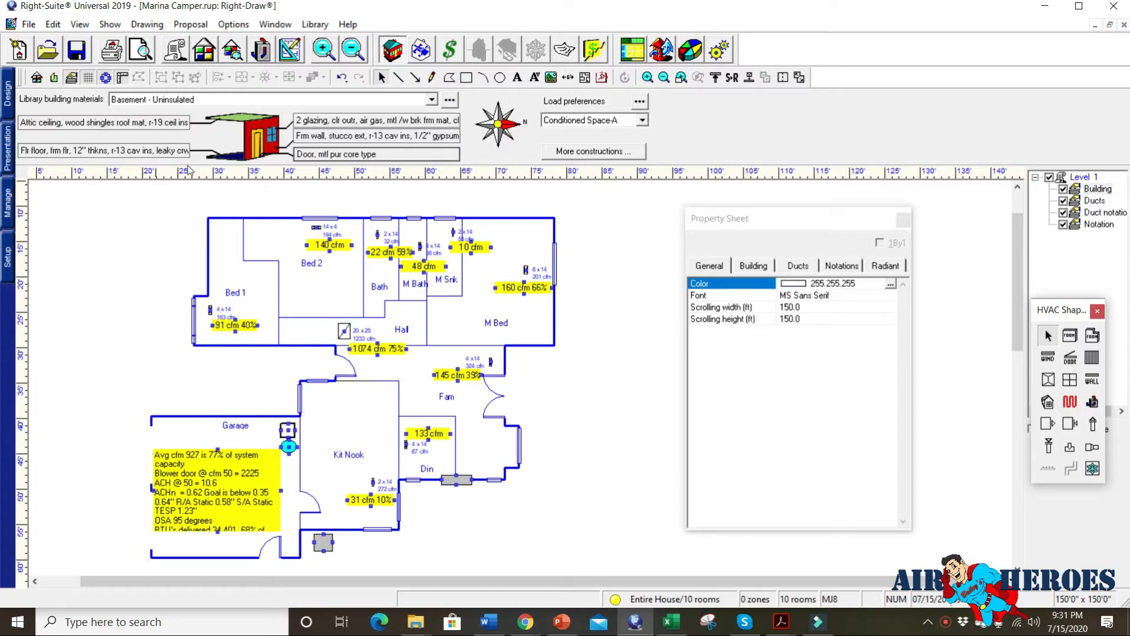
mouse_move(179, 123)
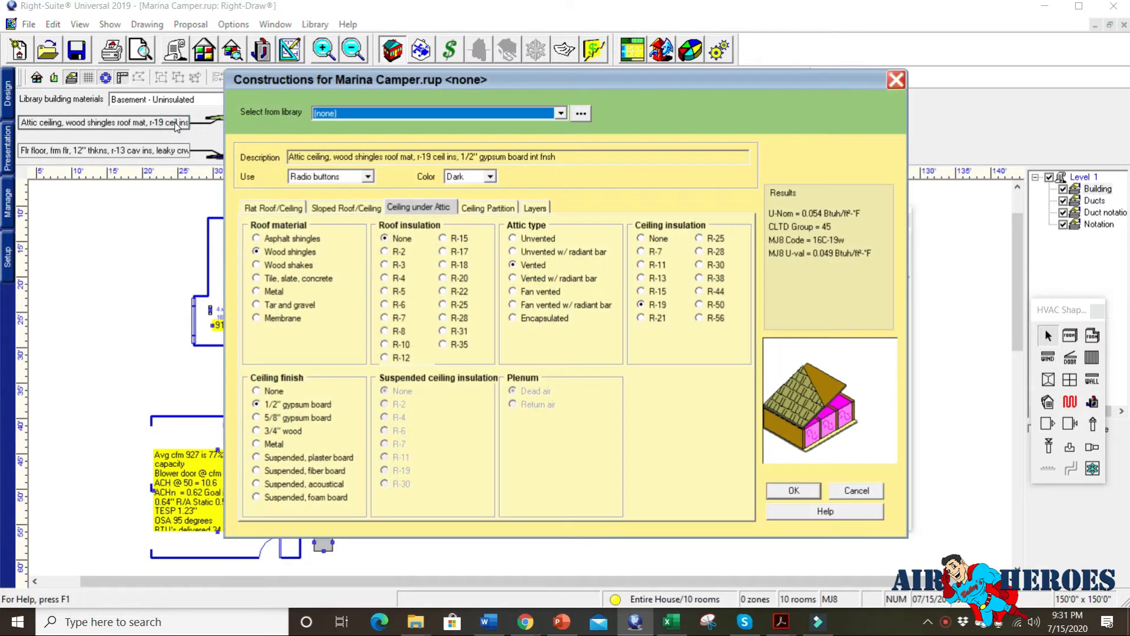
mouse_move(430, 278)
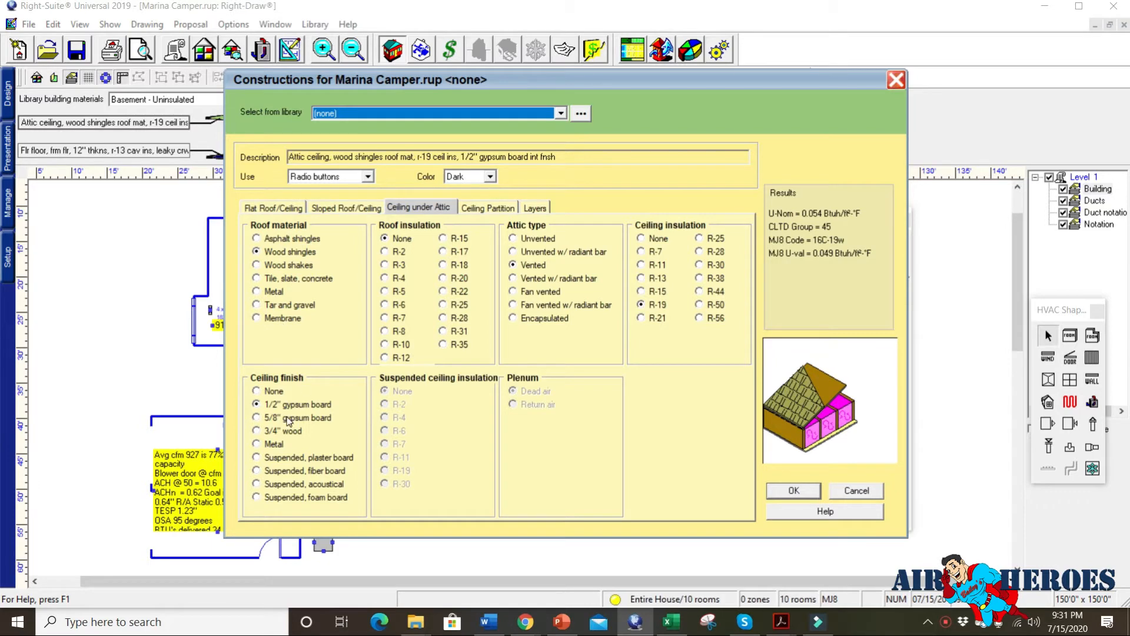
mouse_move(654, 304)
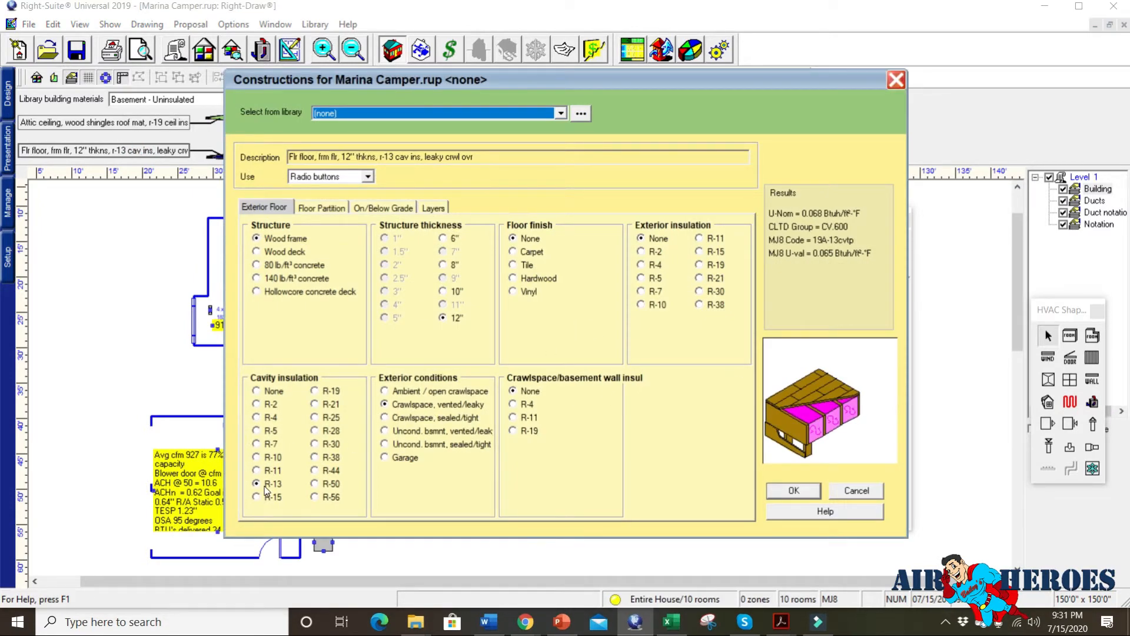
mouse_move(481, 315)
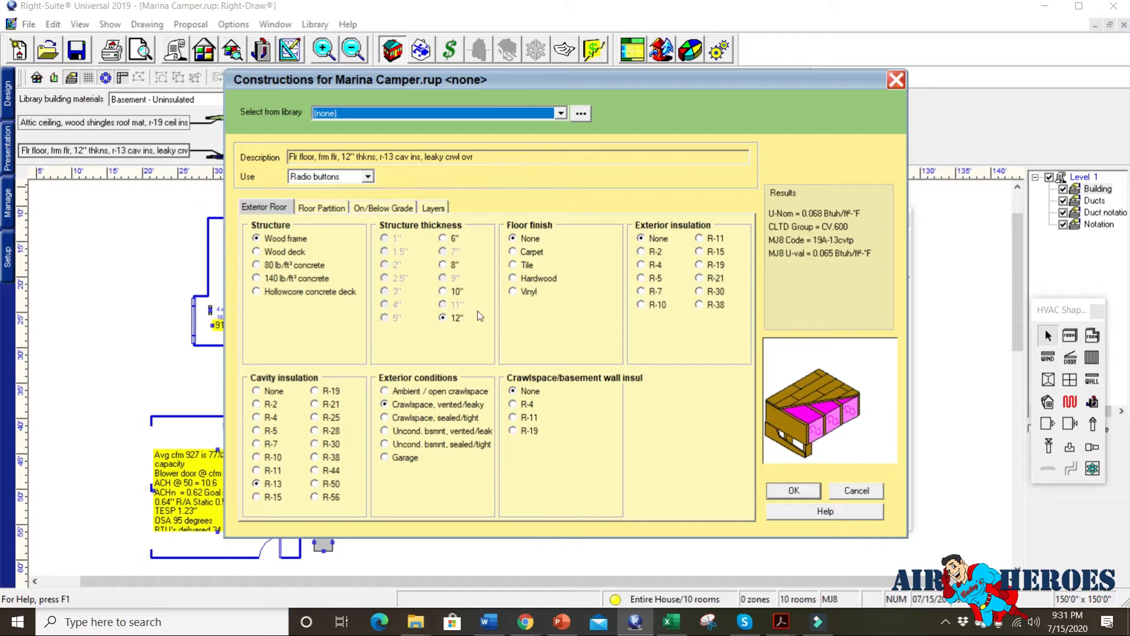
mouse_move(739, 462)
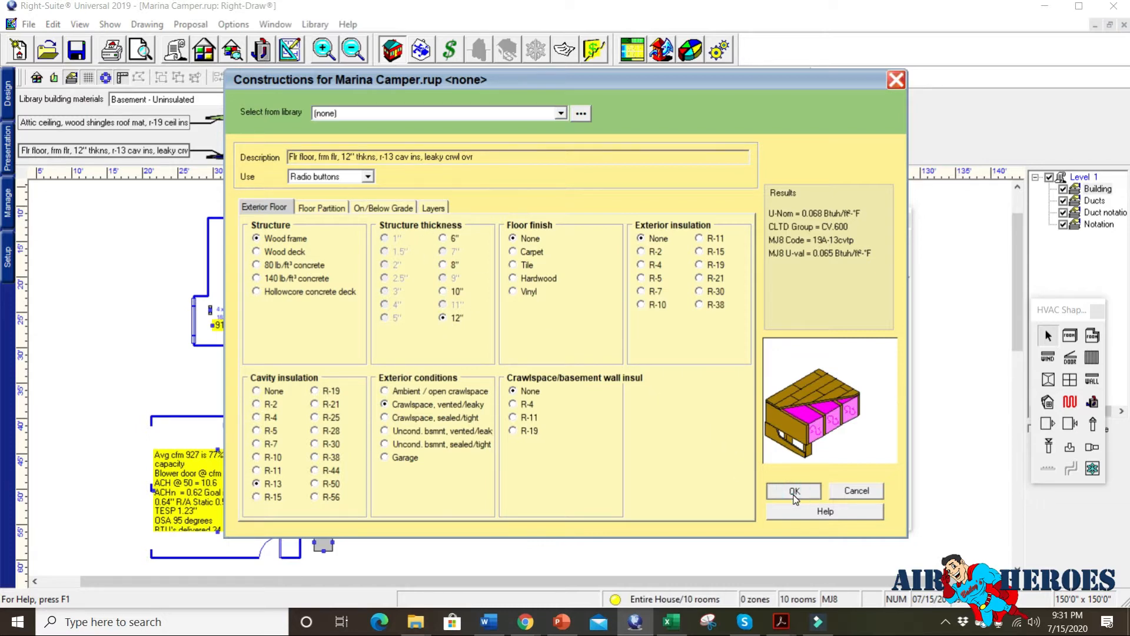
Step: Close the floor and wall construction detail panes so the plan recalculates grille airflows (1233 cfm Hall, 201 cfm M Bed)
click(793, 491)
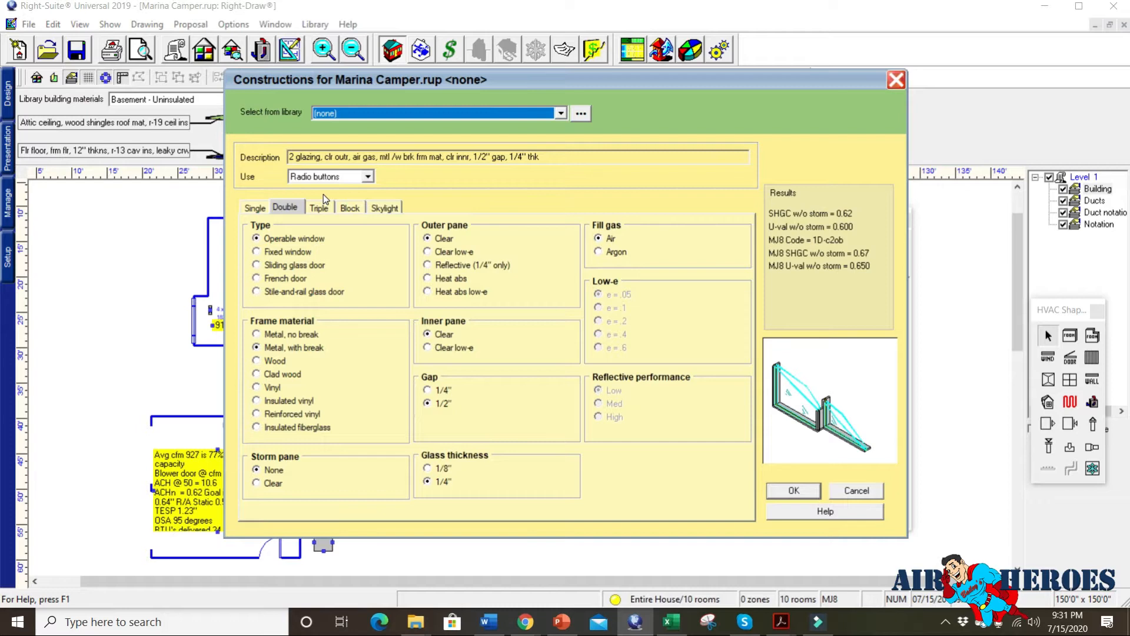
mouse_move(530, 191)
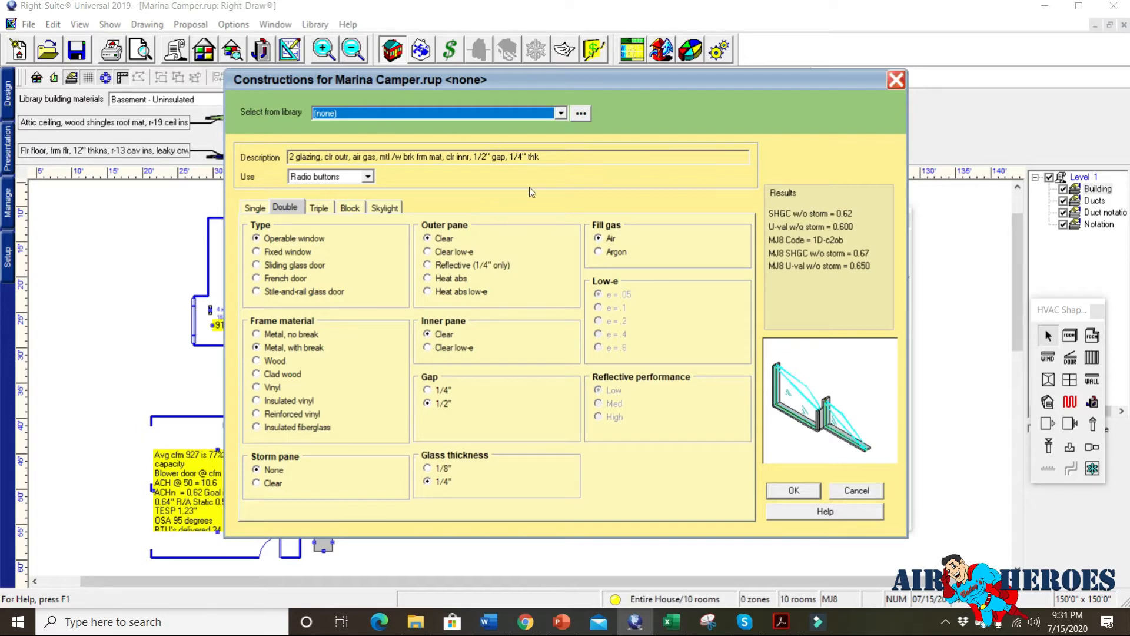
click(793, 490)
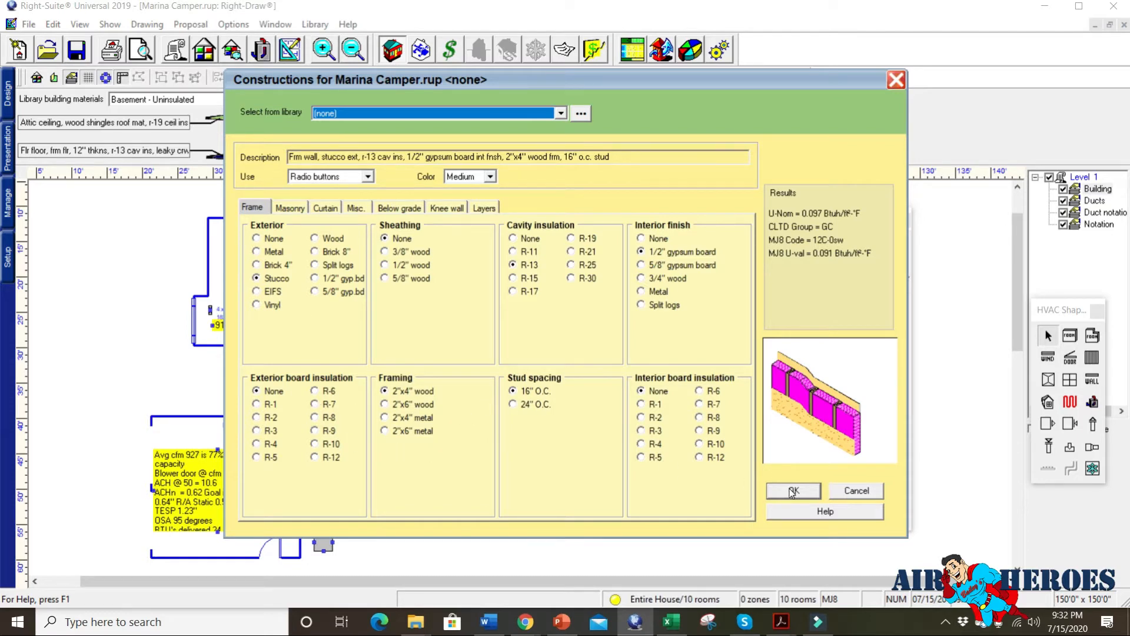
click(794, 491)
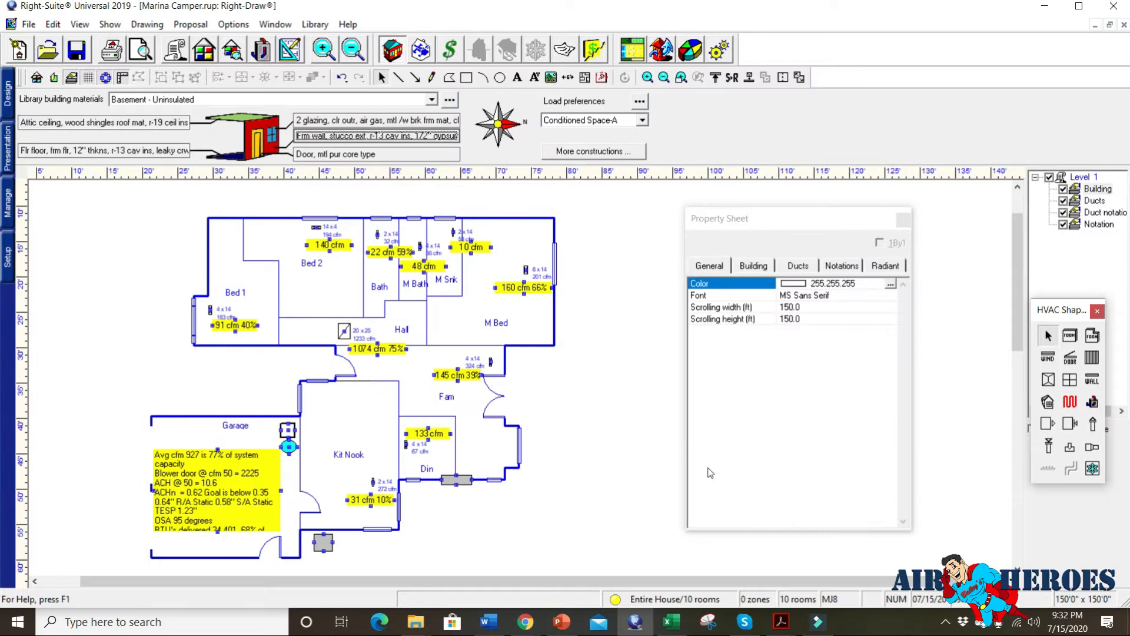
mouse_move(297, 234)
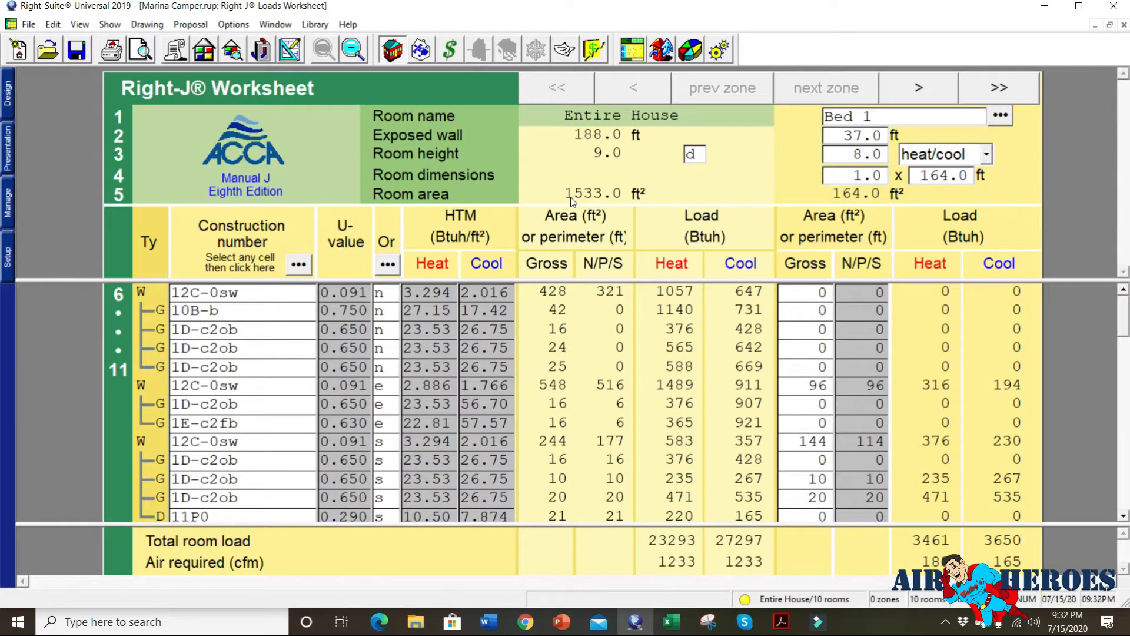
mouse_move(464, 100)
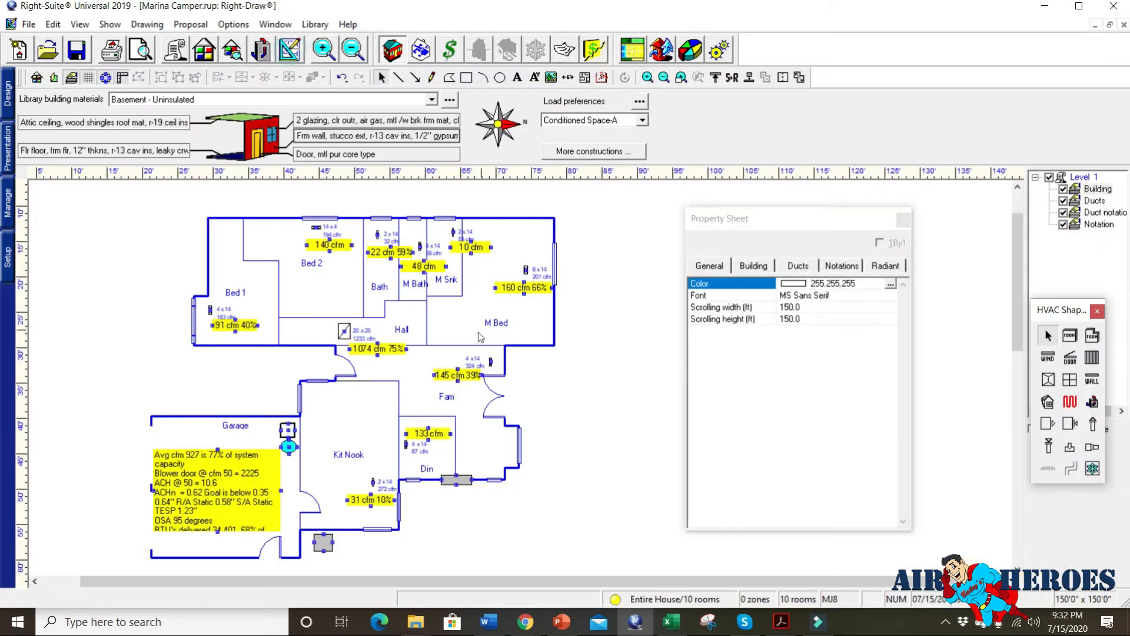
mouse_move(545, 287)
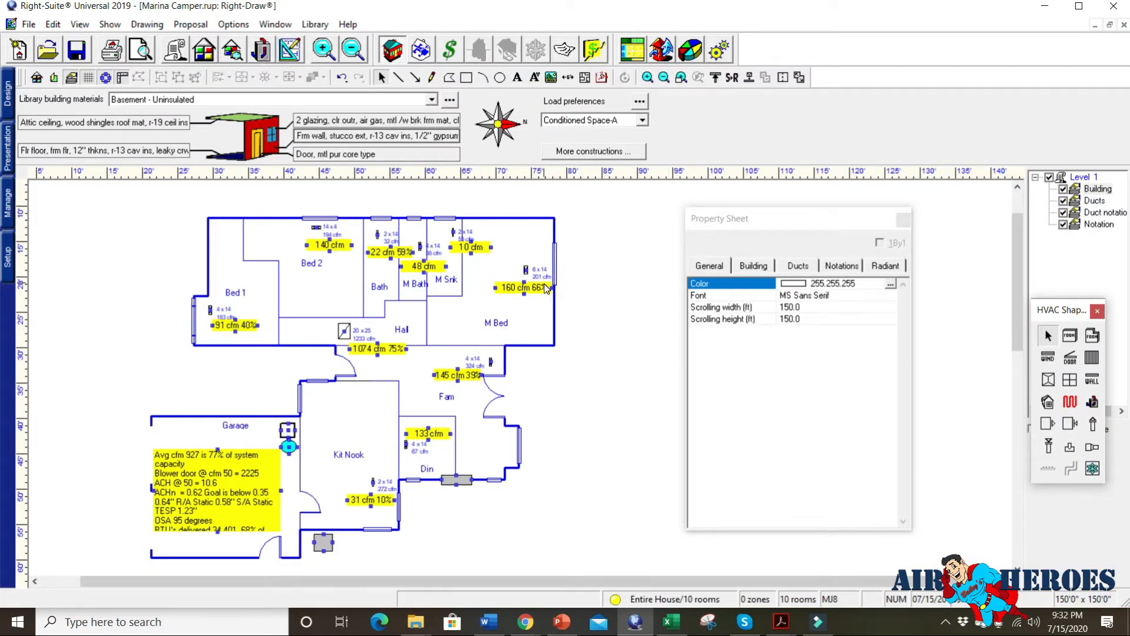
mouse_move(481, 297)
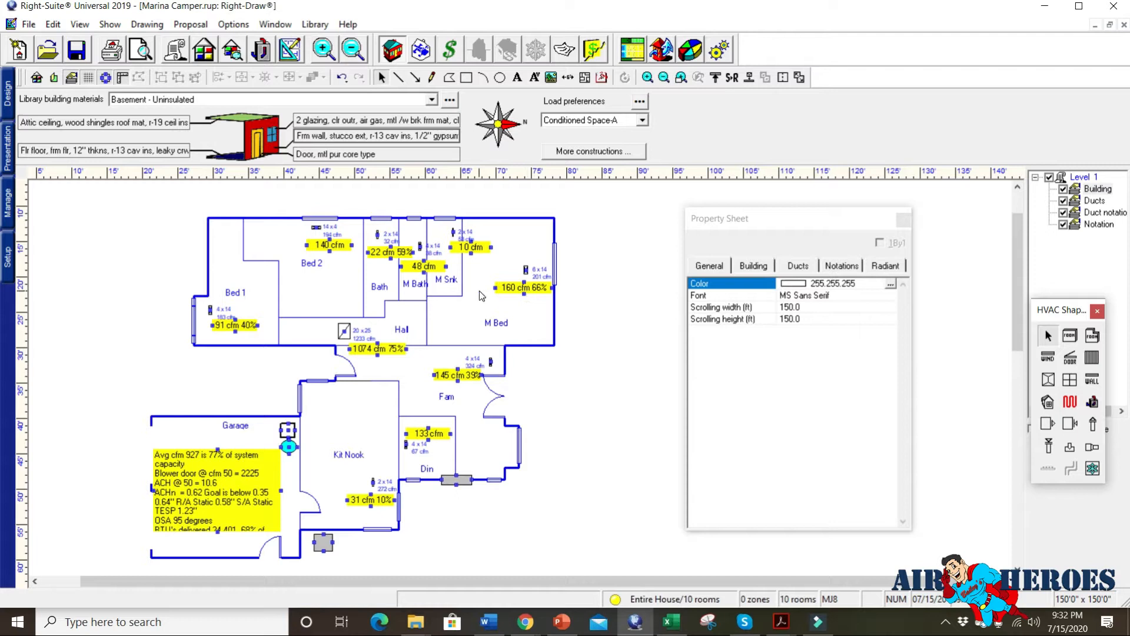
mouse_move(318, 255)
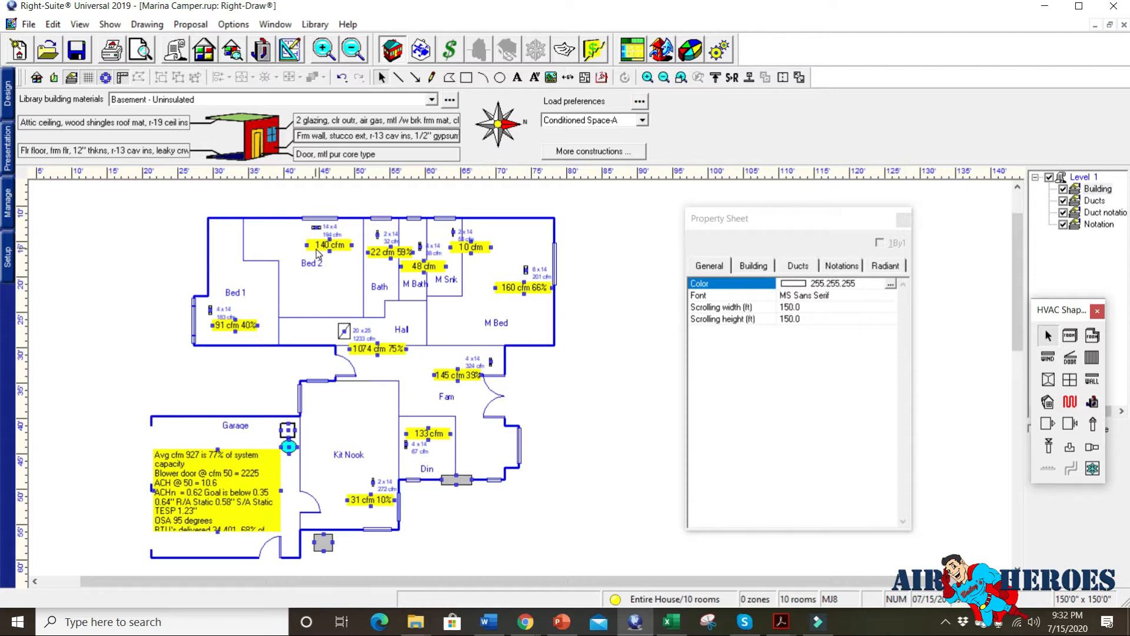
mouse_move(455, 261)
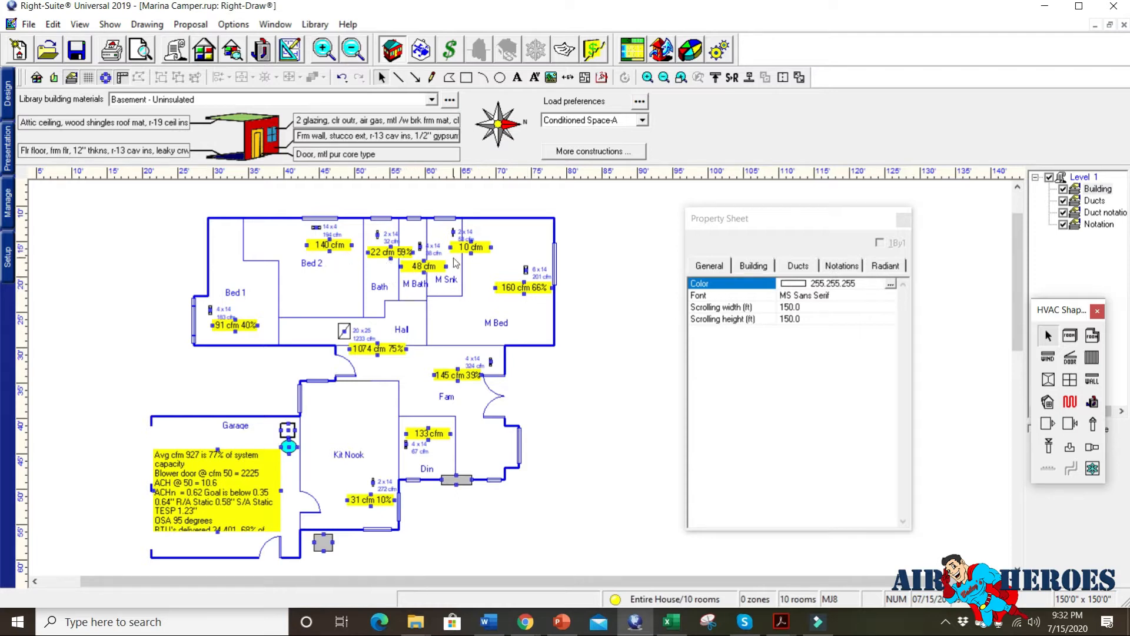
mouse_move(546, 278)
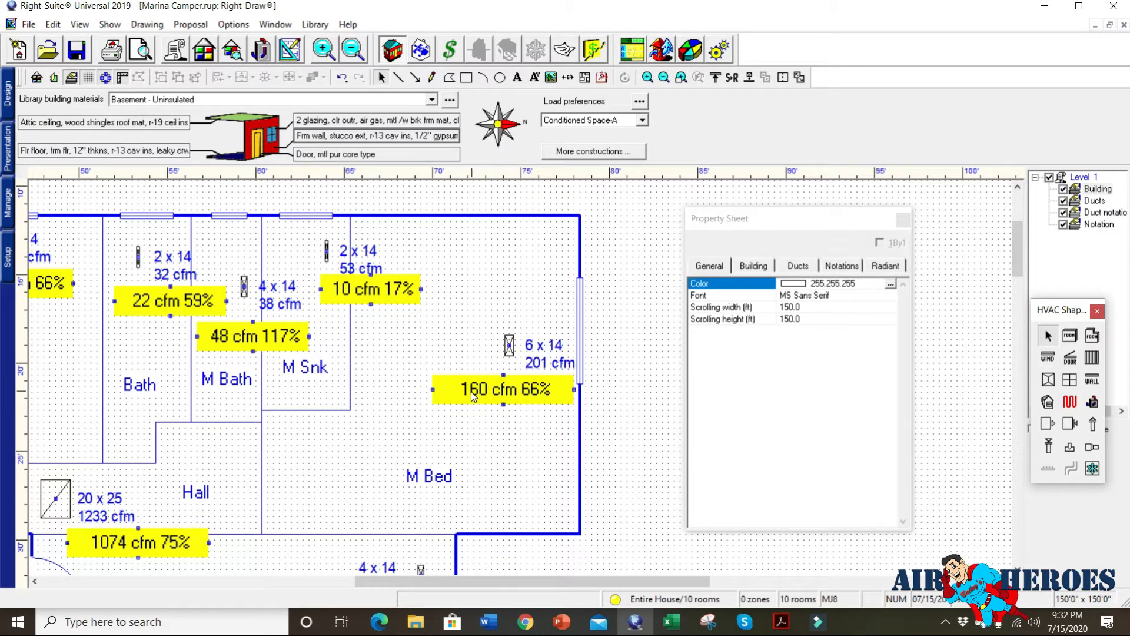
mouse_move(532, 398)
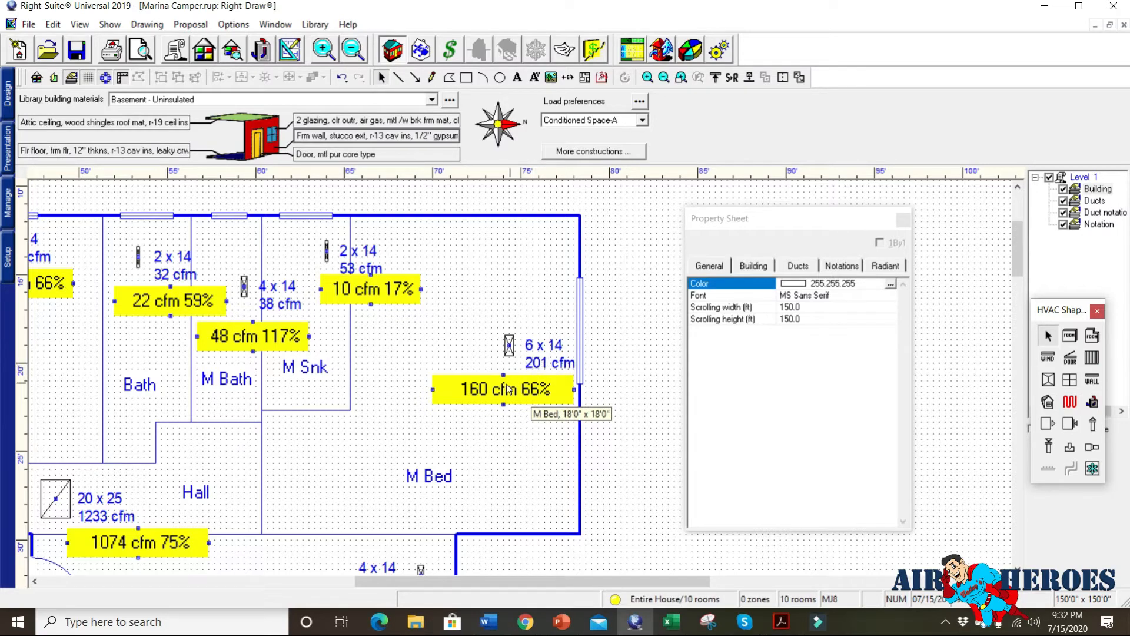
mouse_move(509, 169)
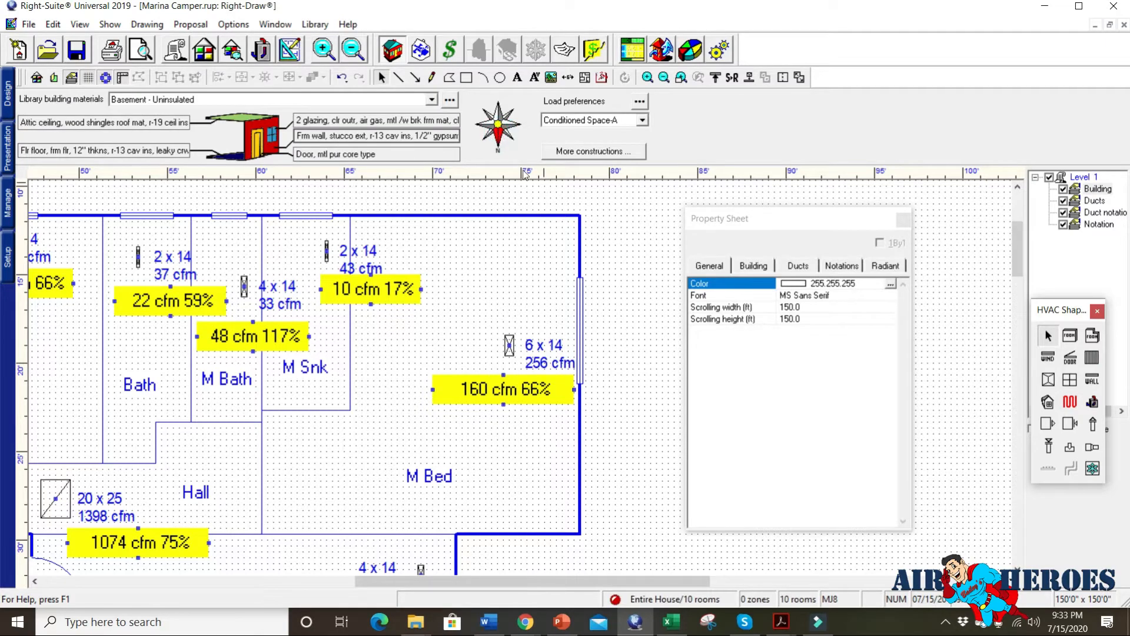
mouse_move(536, 378)
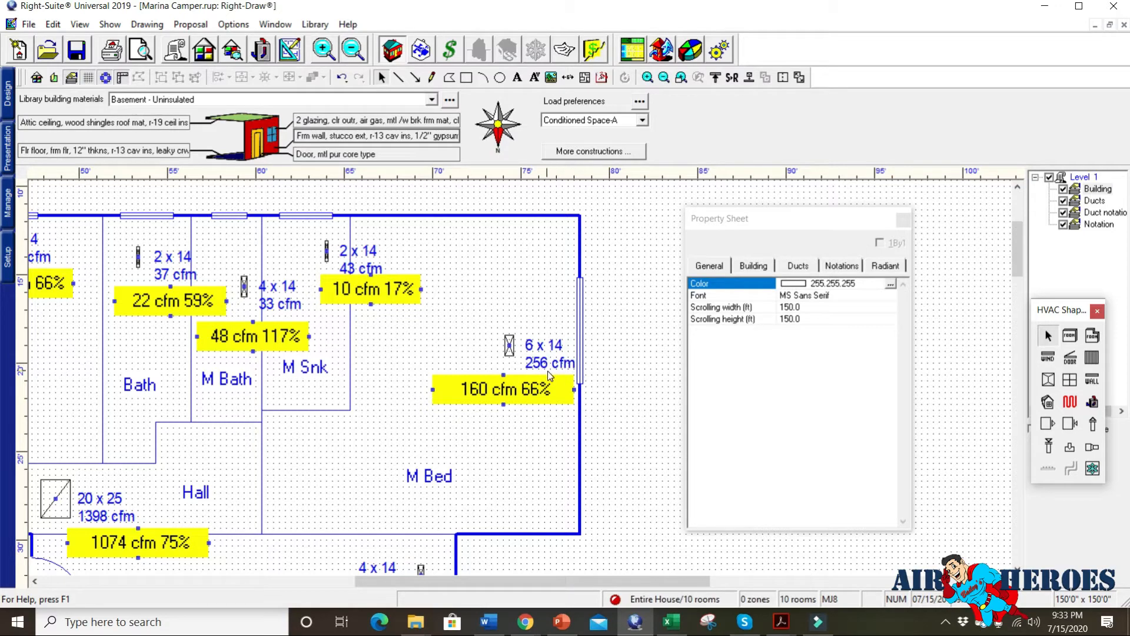
mouse_move(534, 372)
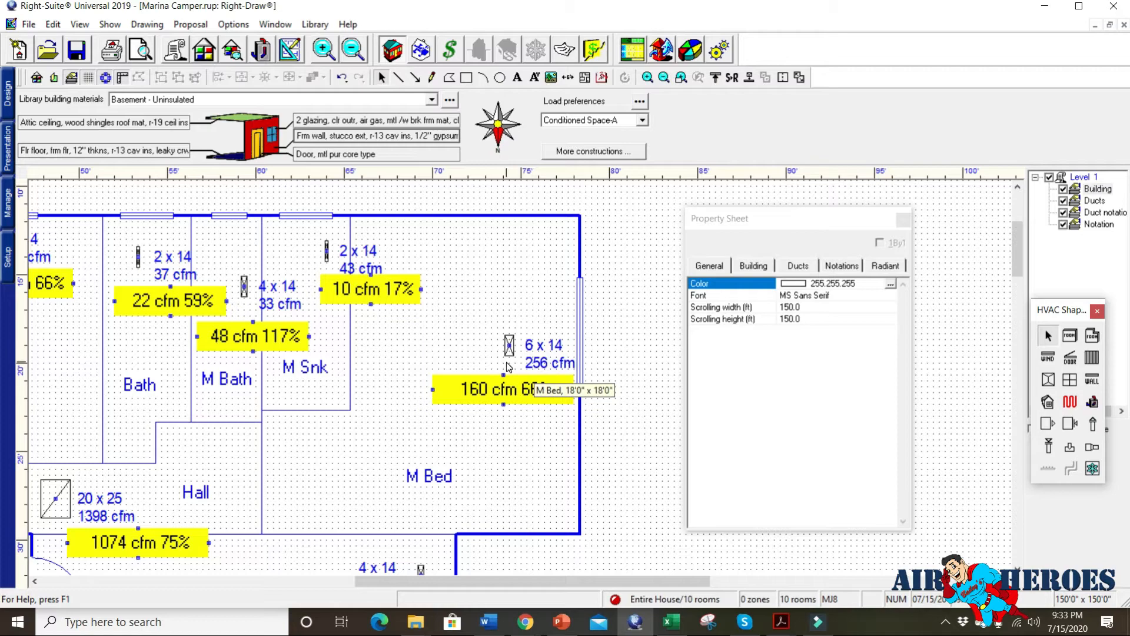
mouse_move(487, 276)
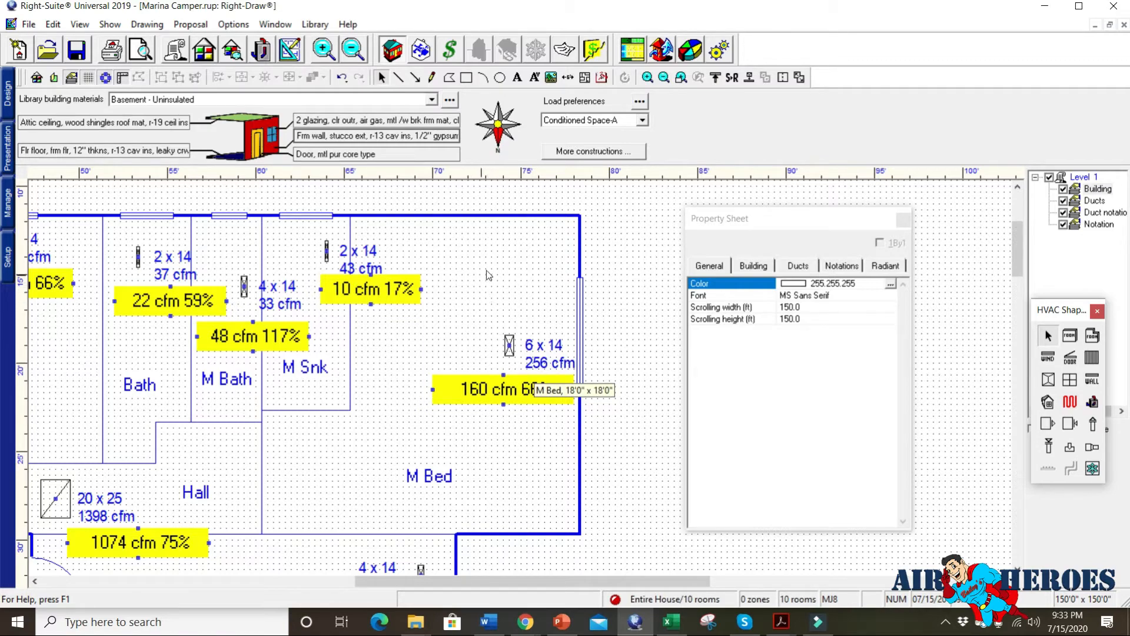
mouse_move(533, 375)
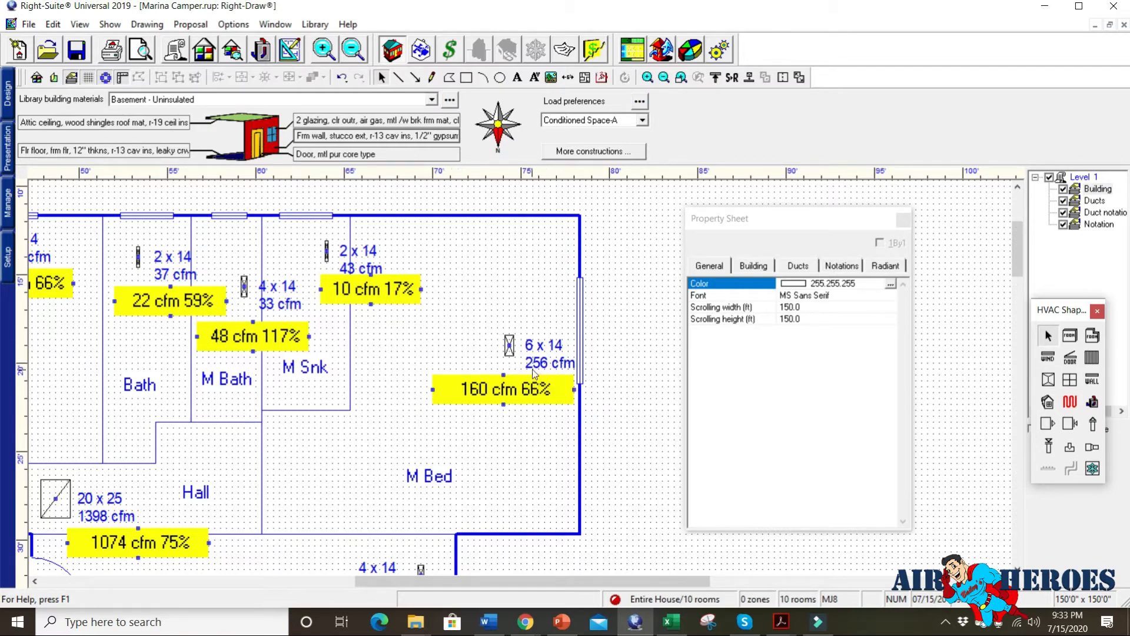
mouse_move(582, 163)
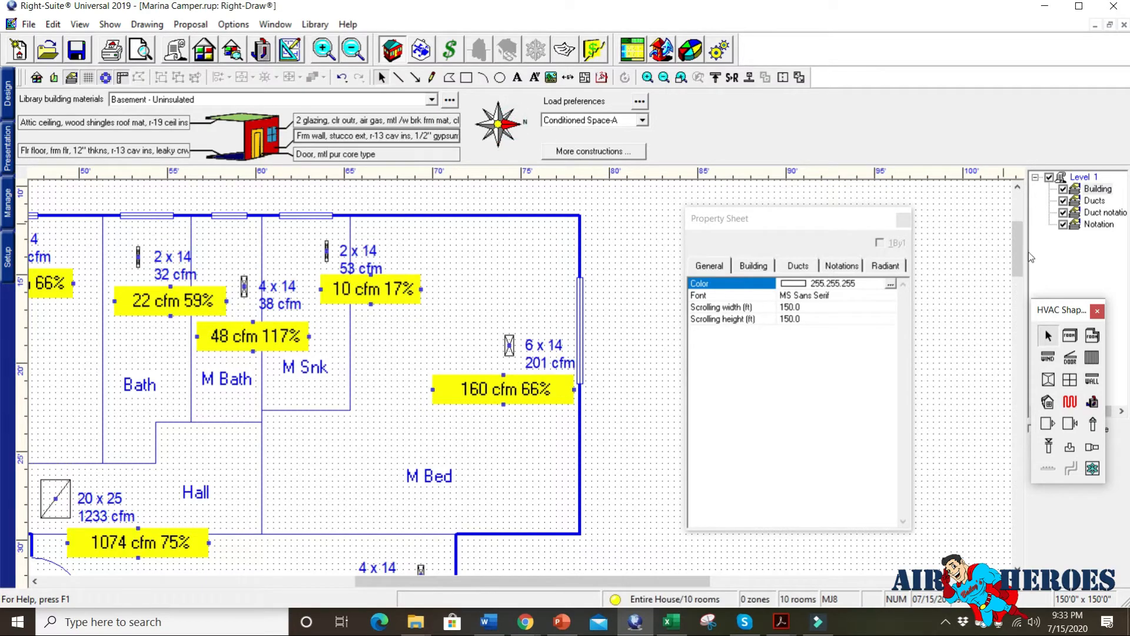
scroll(down, 3)
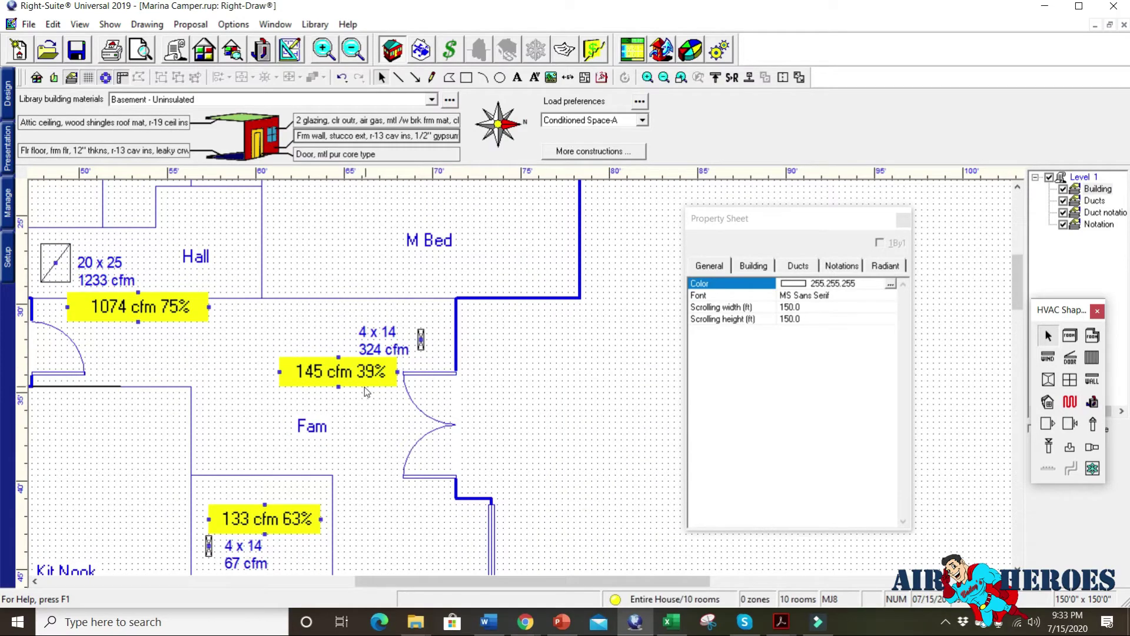
mouse_move(307, 377)
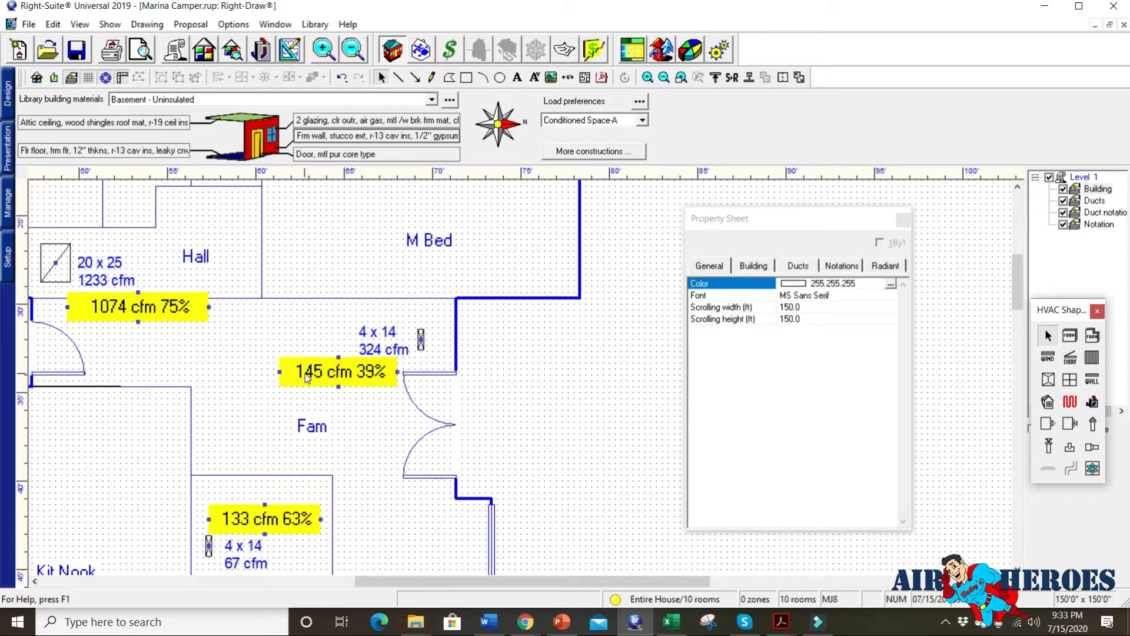
mouse_move(407, 362)
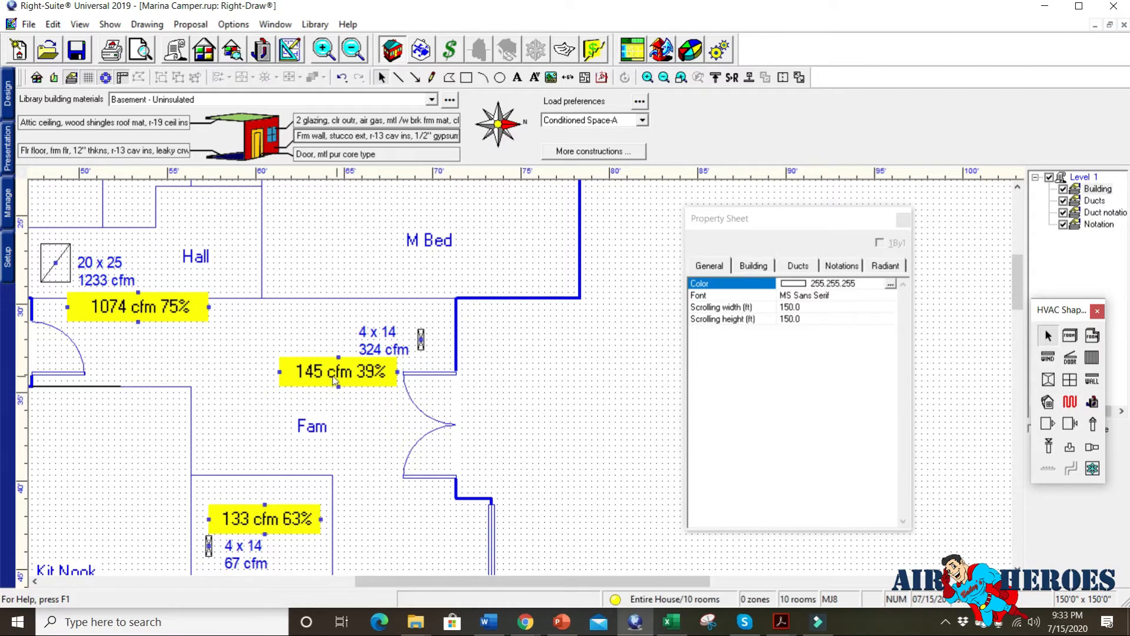
mouse_move(348, 382)
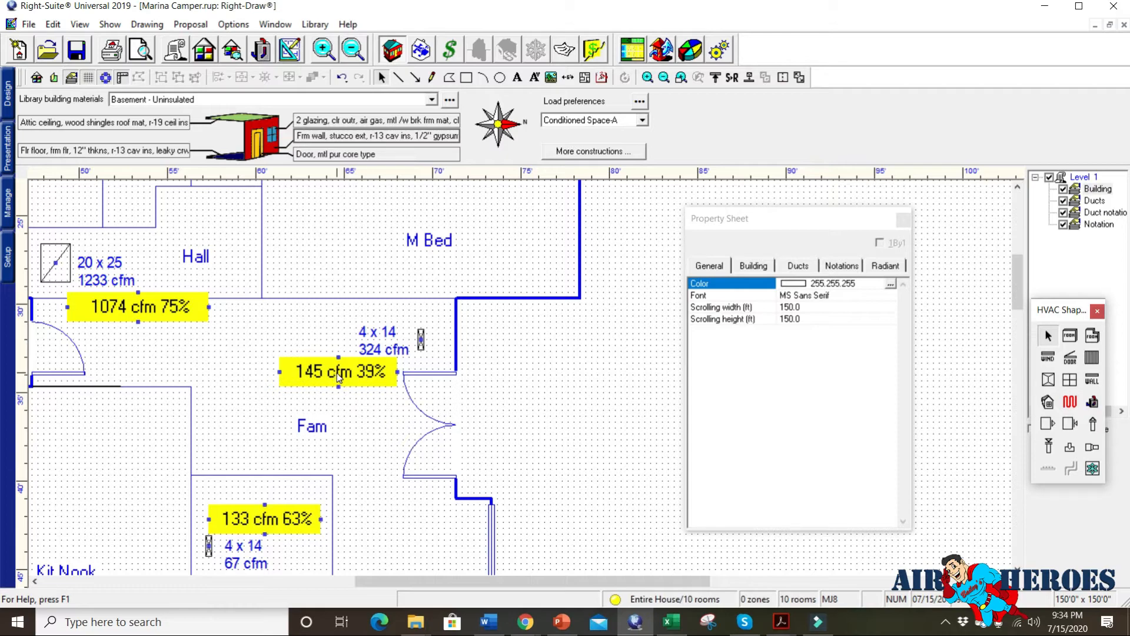
mouse_move(344, 389)
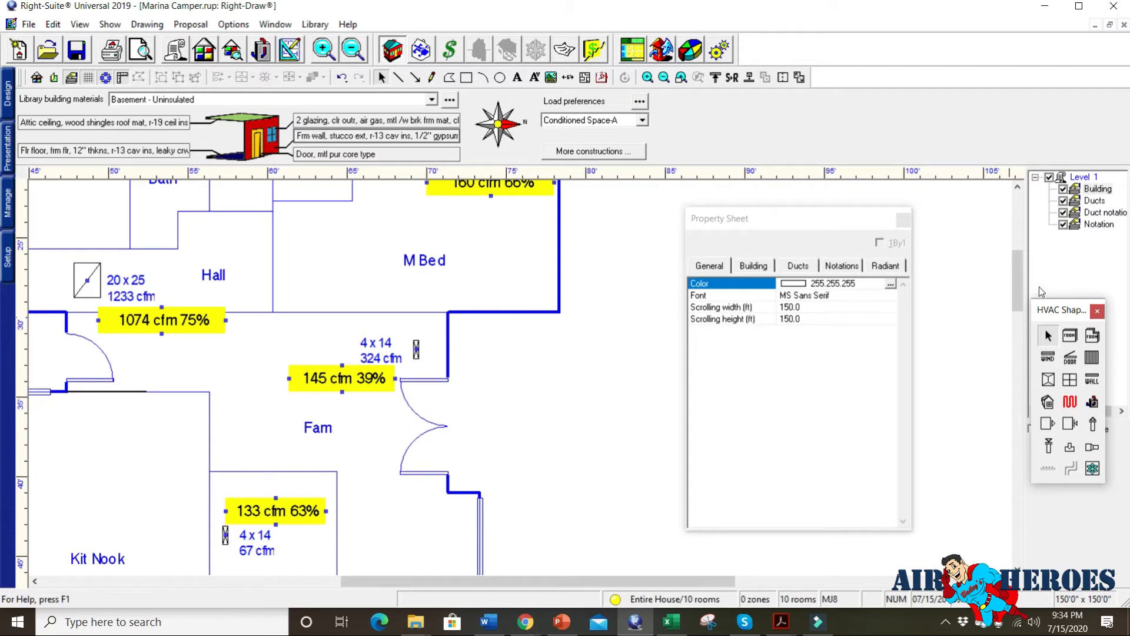
scroll(down, 3)
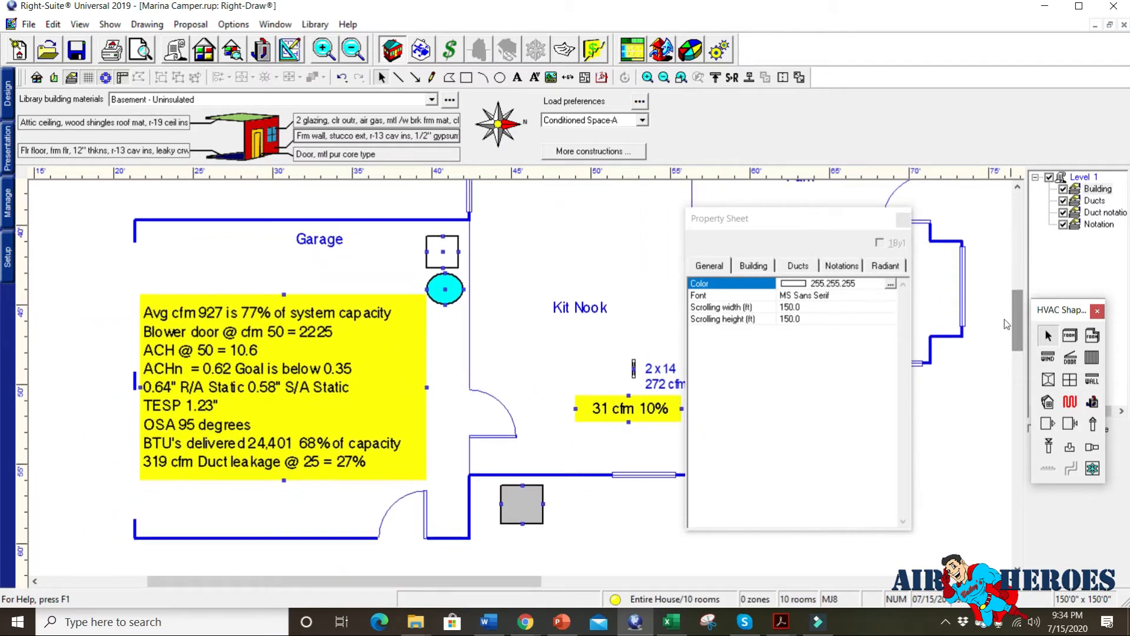
mouse_move(214, 318)
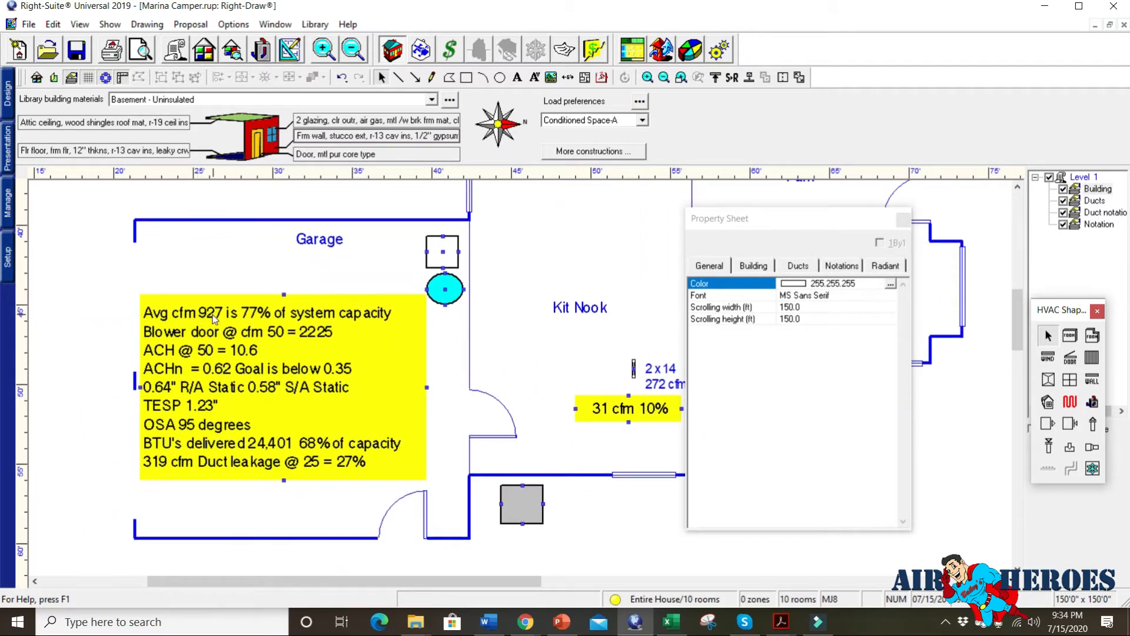
mouse_move(244, 320)
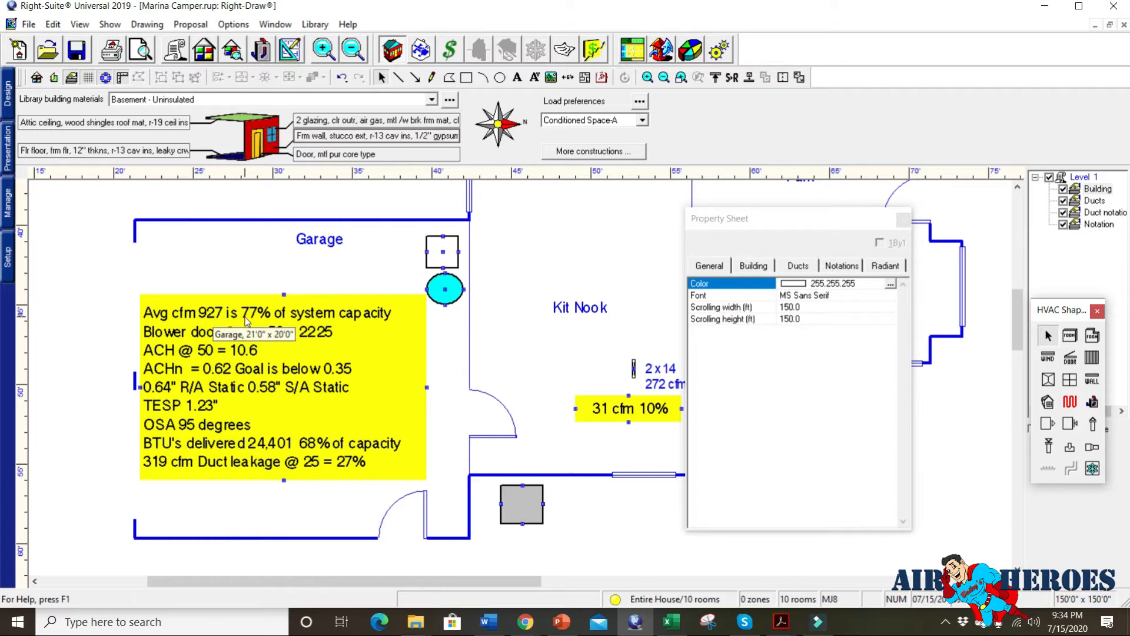
mouse_move(326, 339)
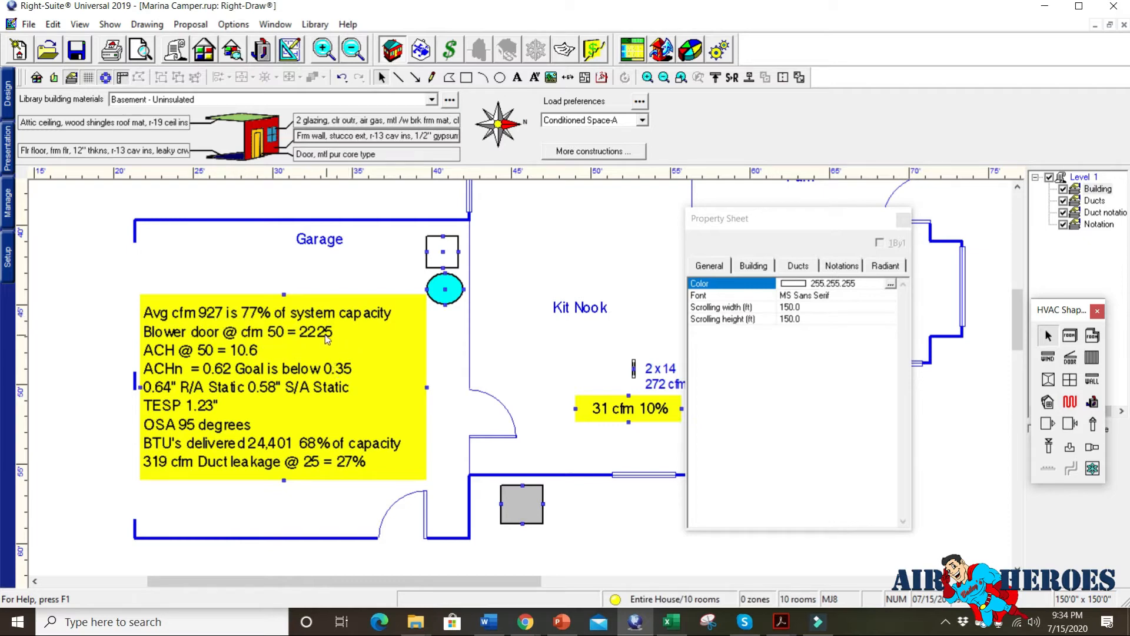
mouse_move(323, 238)
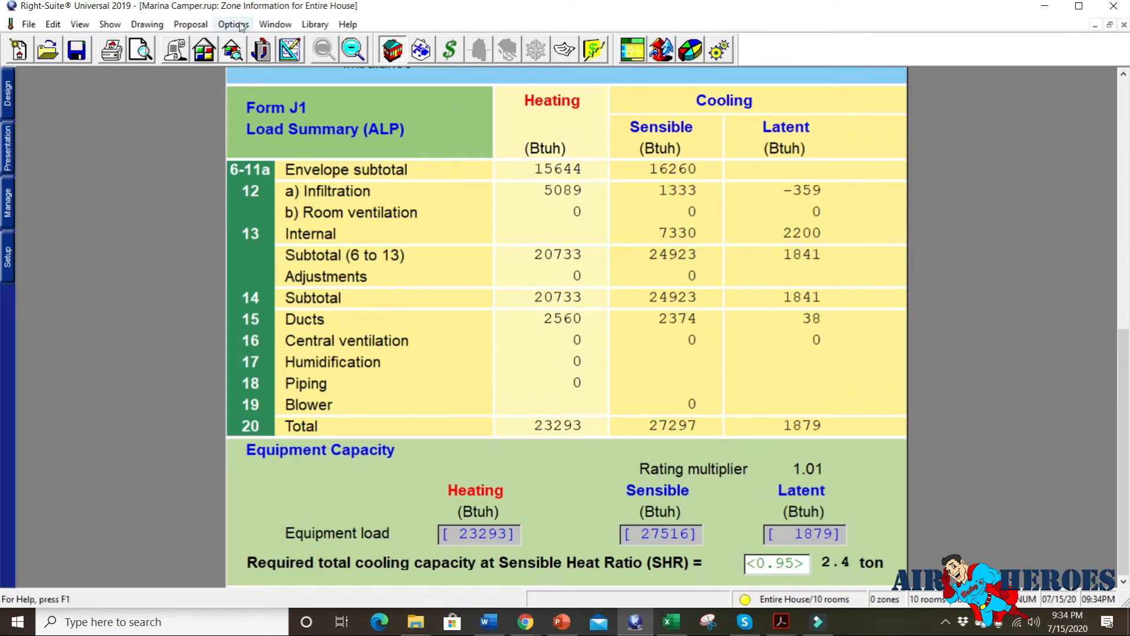
mouse_move(232, 28)
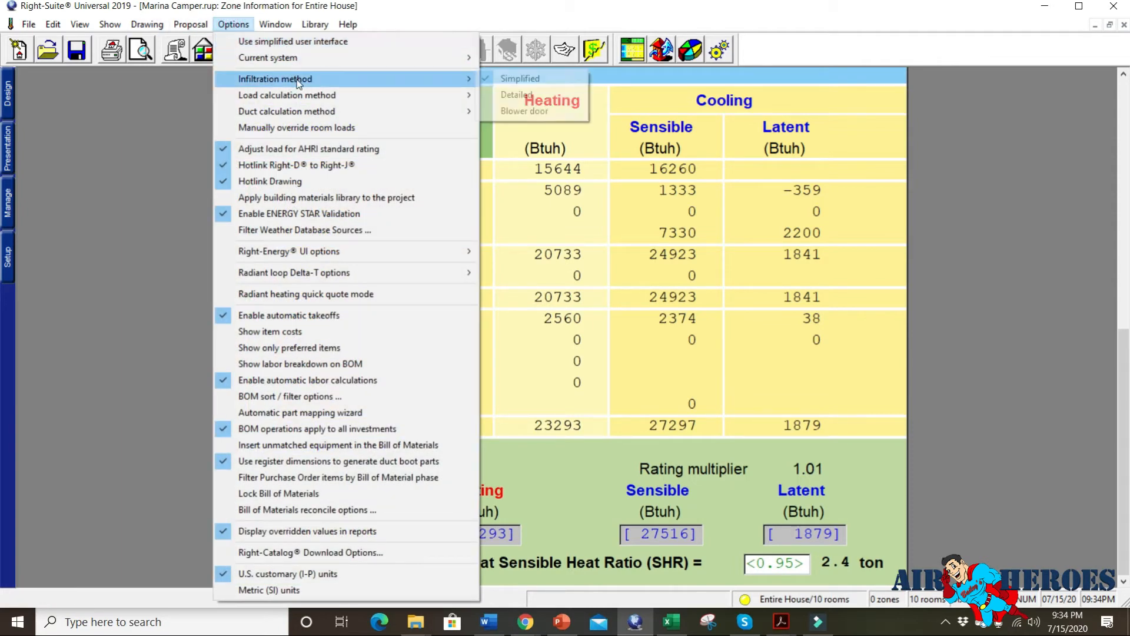
mouse_move(531, 110)
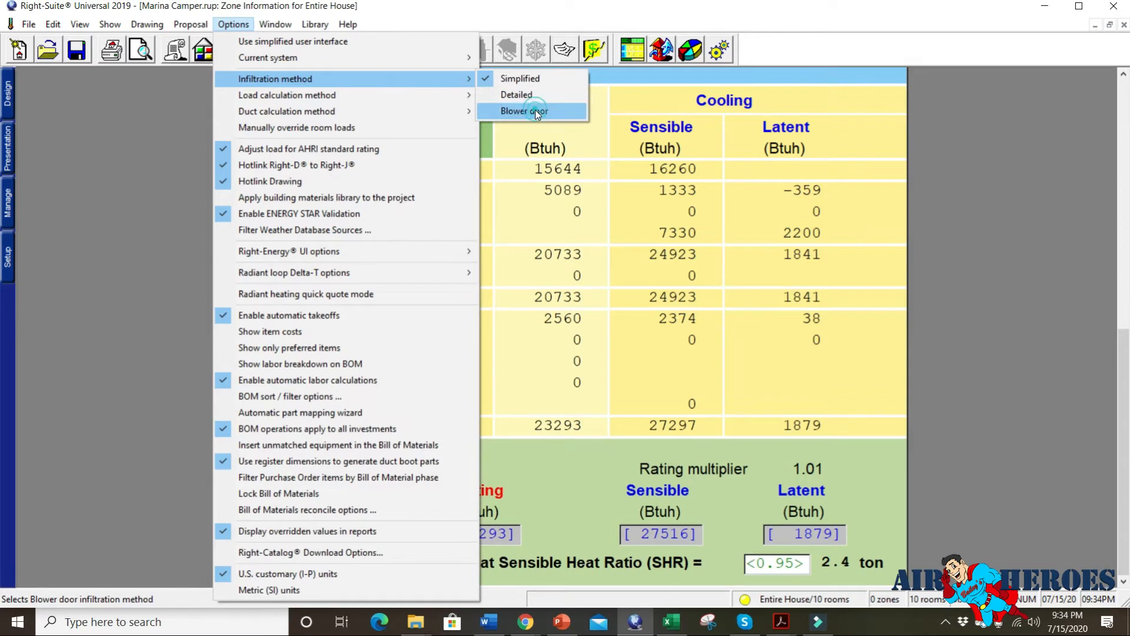
Step: Switch the infiltration method to Blower door, raising totals to 49,428 Btuh heating and 3.3 tons cooling
click(524, 111)
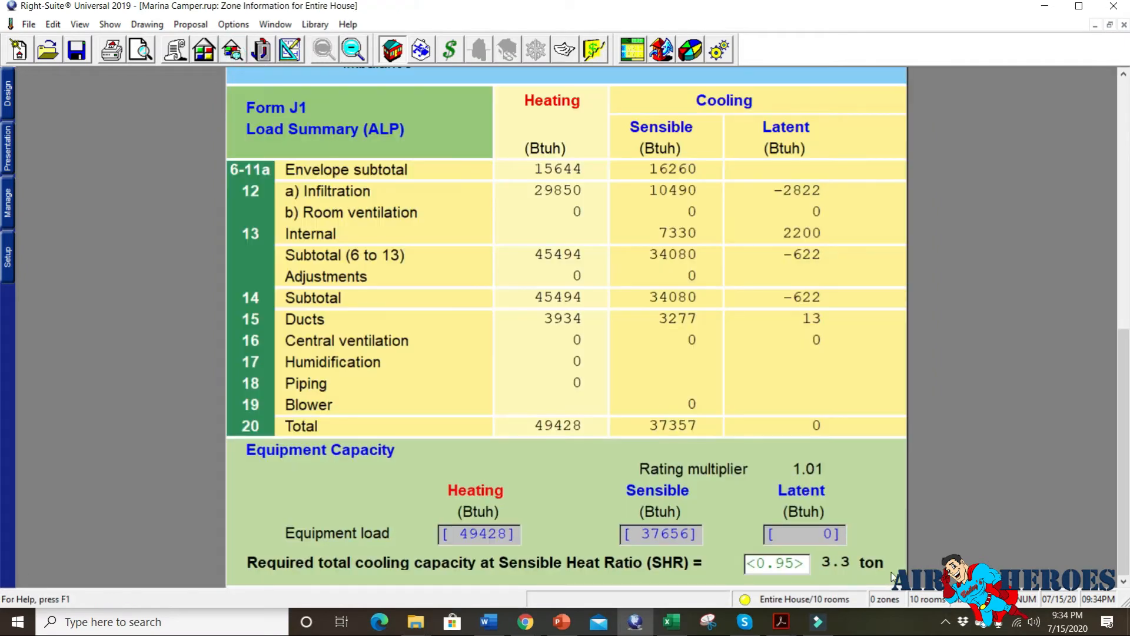
mouse_move(847, 572)
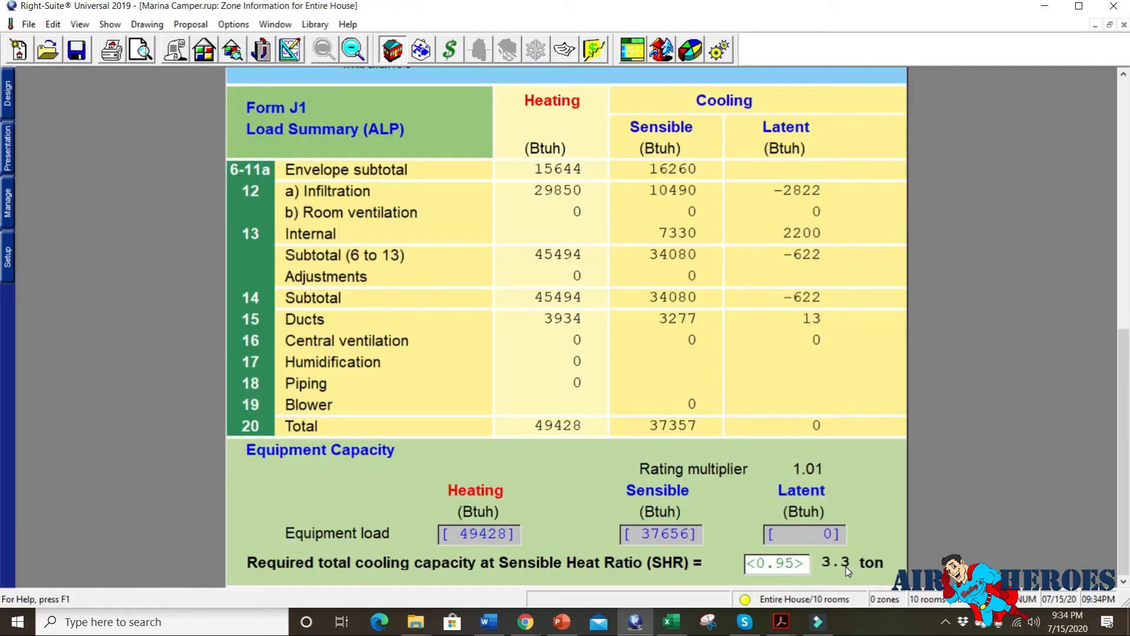
mouse_move(888, 488)
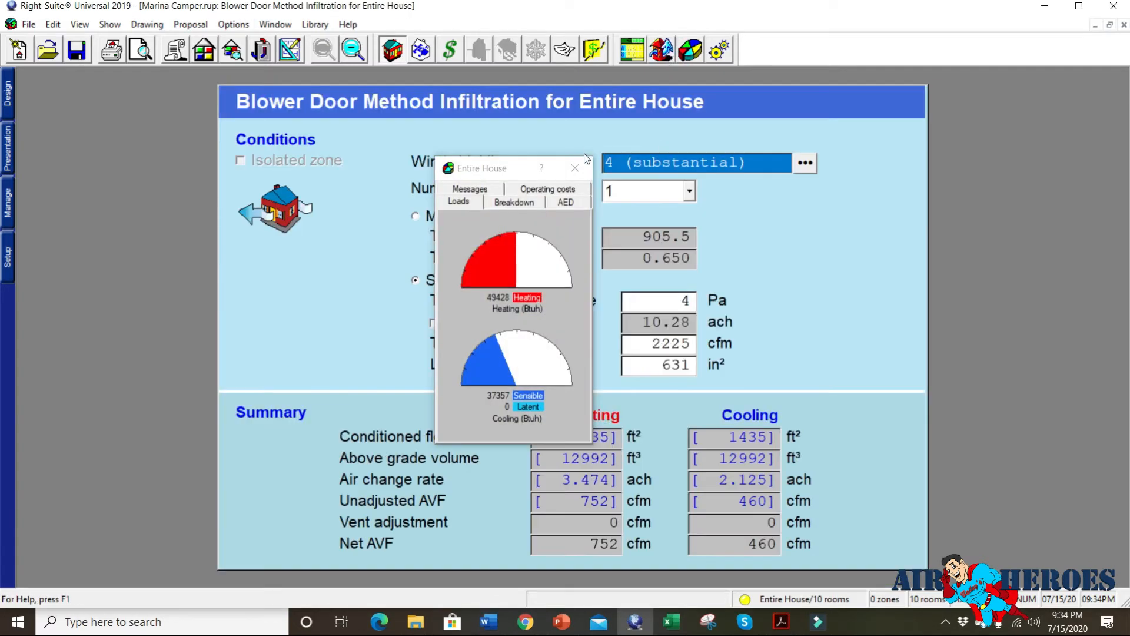
Step: Show the Entire House blower door form with 2225 cfm test, 10.28 ach and 752 cfm heating net AVF
click(574, 169)
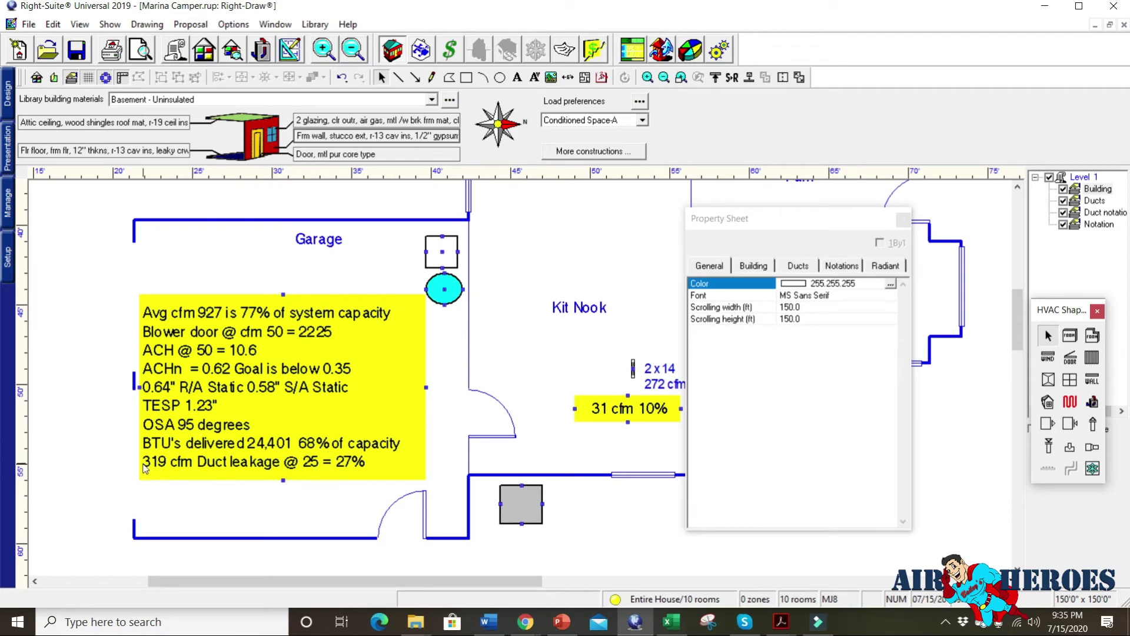
mouse_move(304, 475)
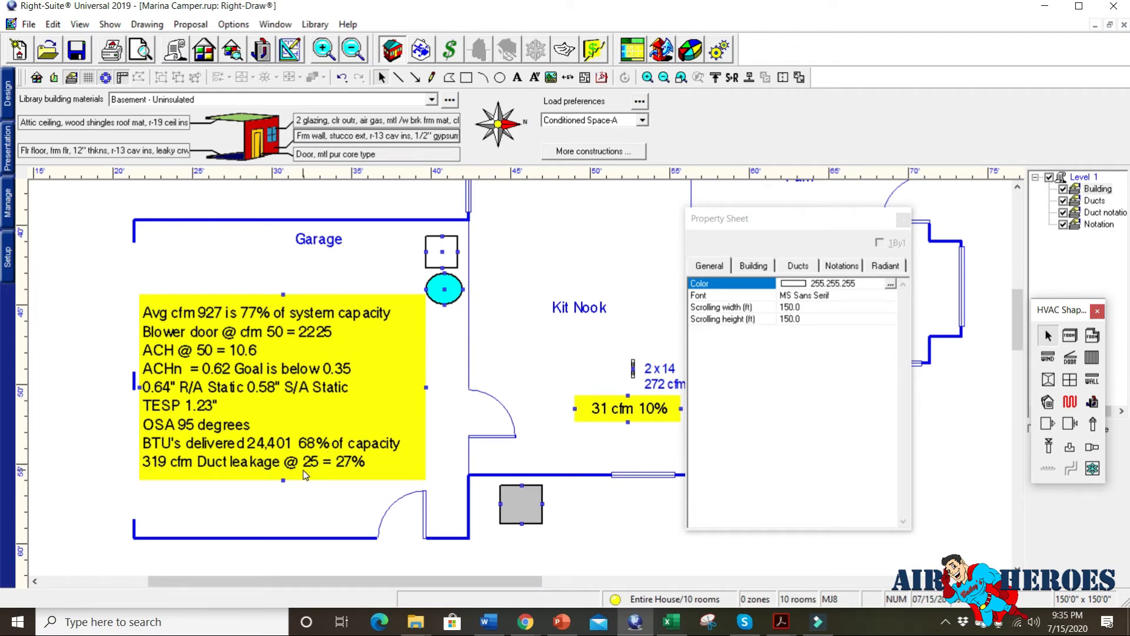
mouse_move(352, 471)
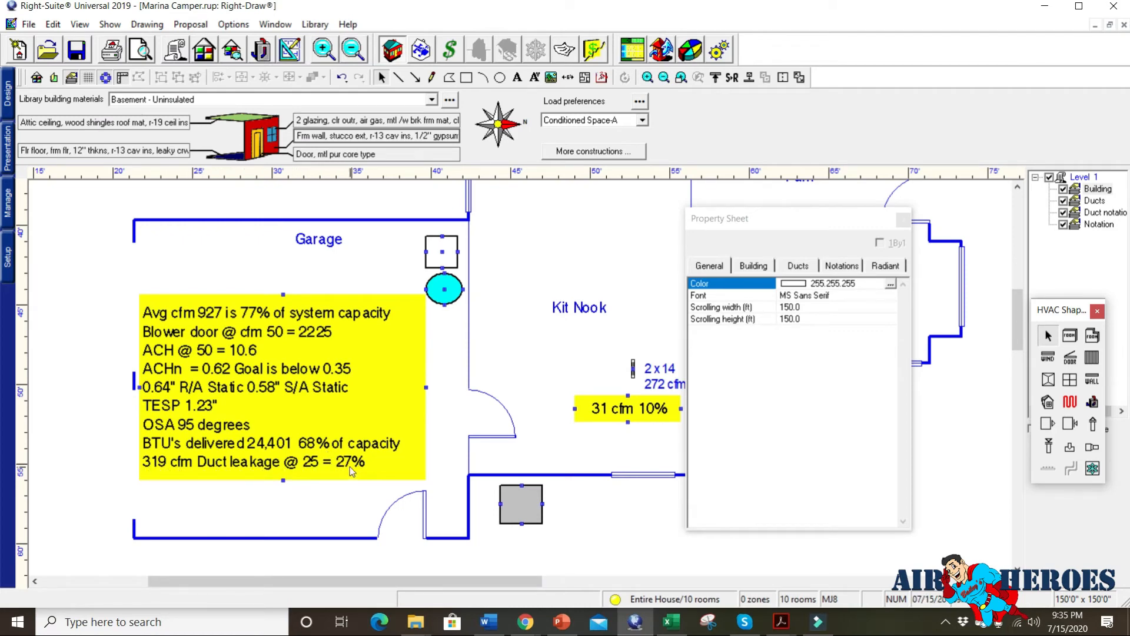
mouse_move(359, 464)
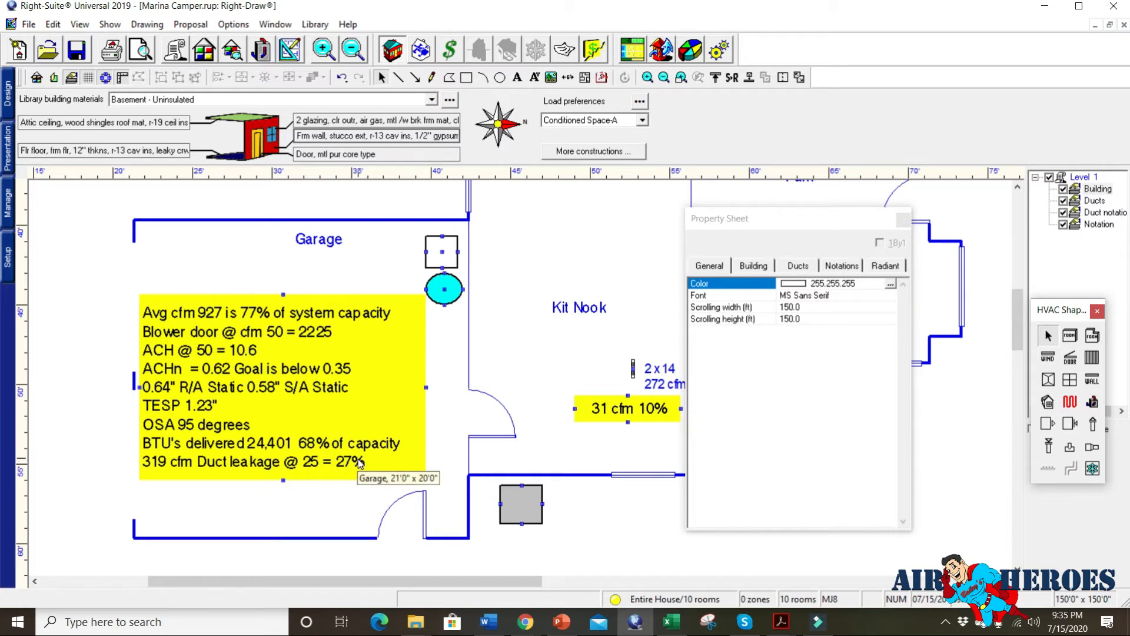
mouse_move(348, 368)
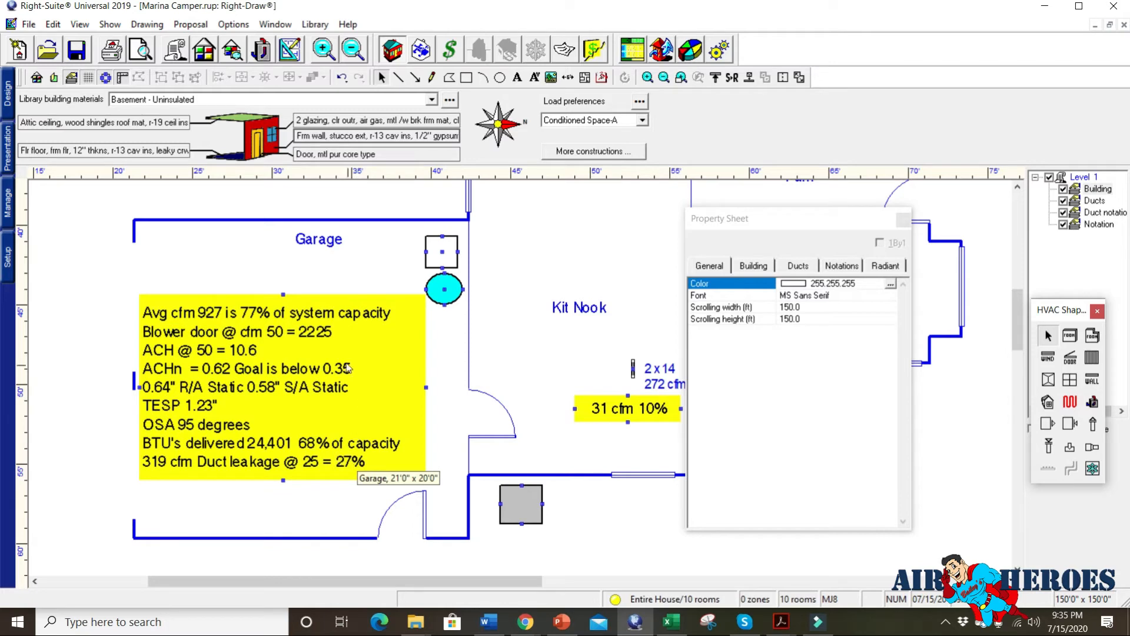
mouse_move(615, 328)
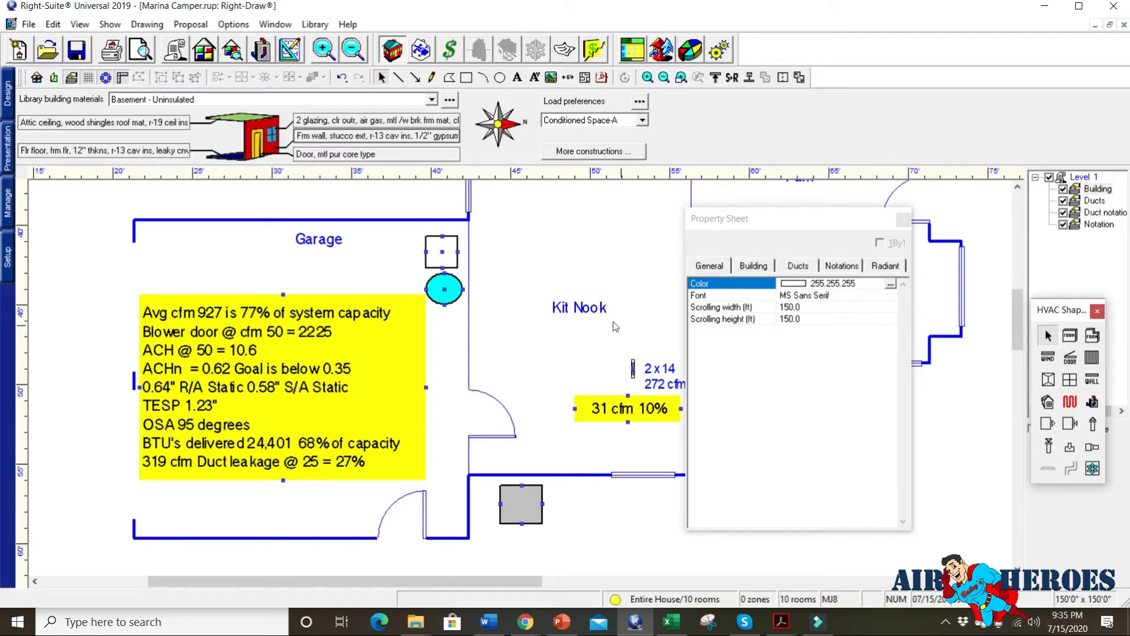
mouse_move(904, 220)
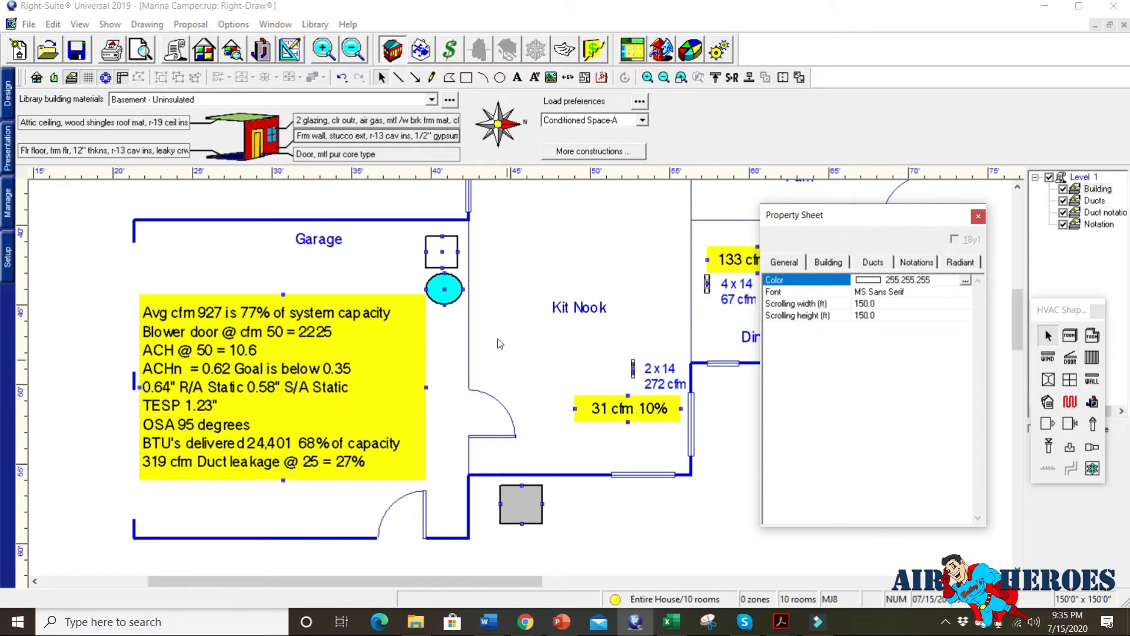
mouse_move(582, 386)
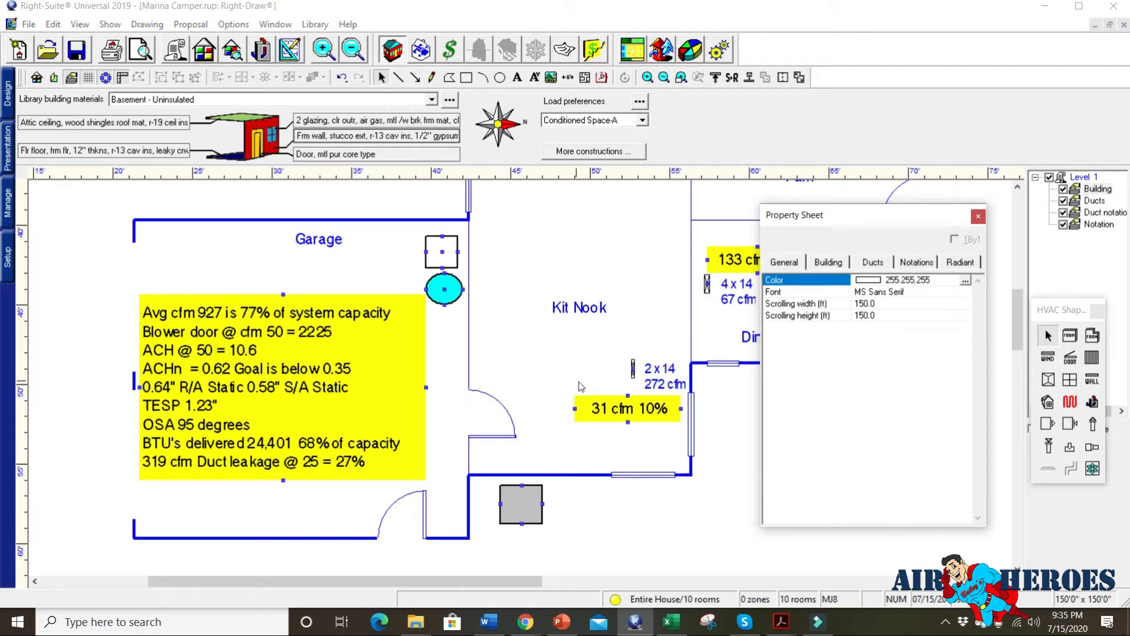
mouse_move(390, 420)
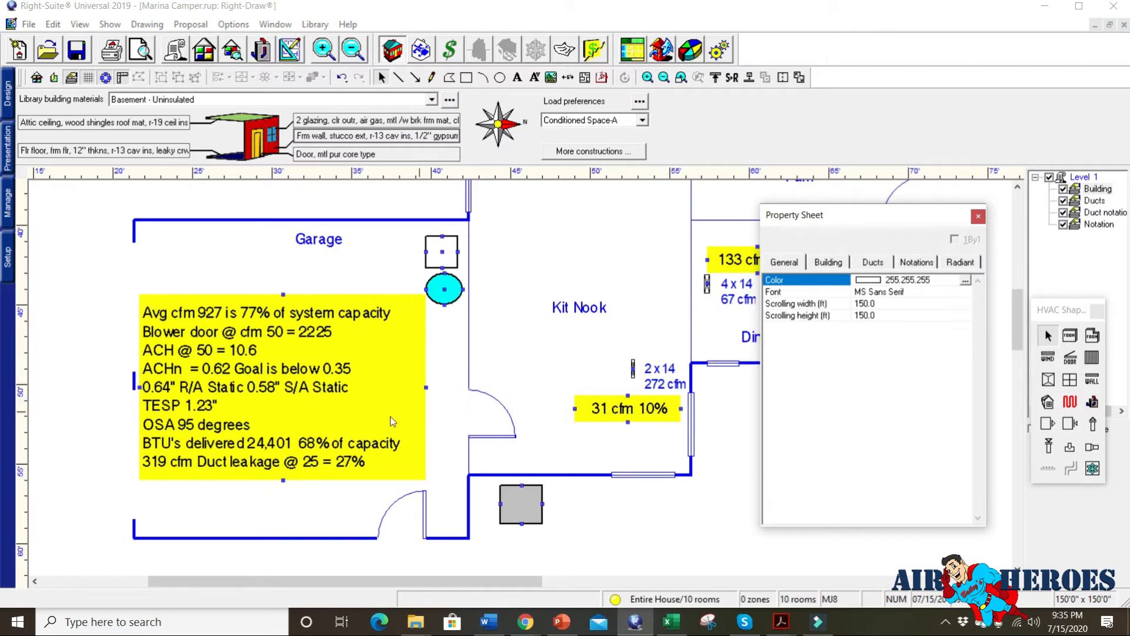
mouse_move(634, 318)
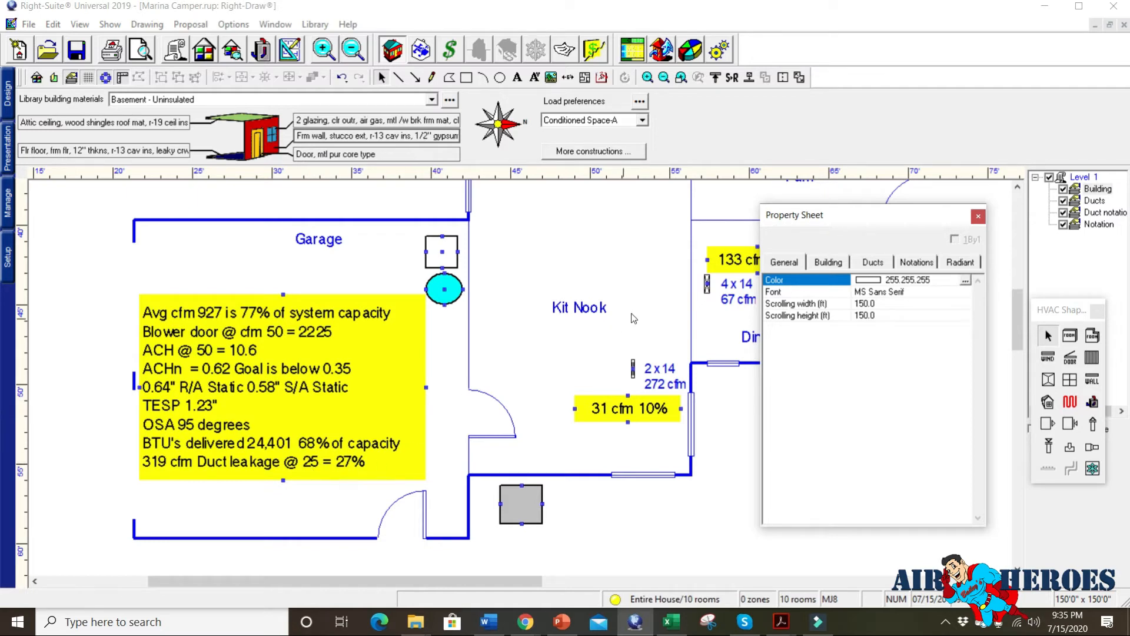
mouse_move(610, 305)
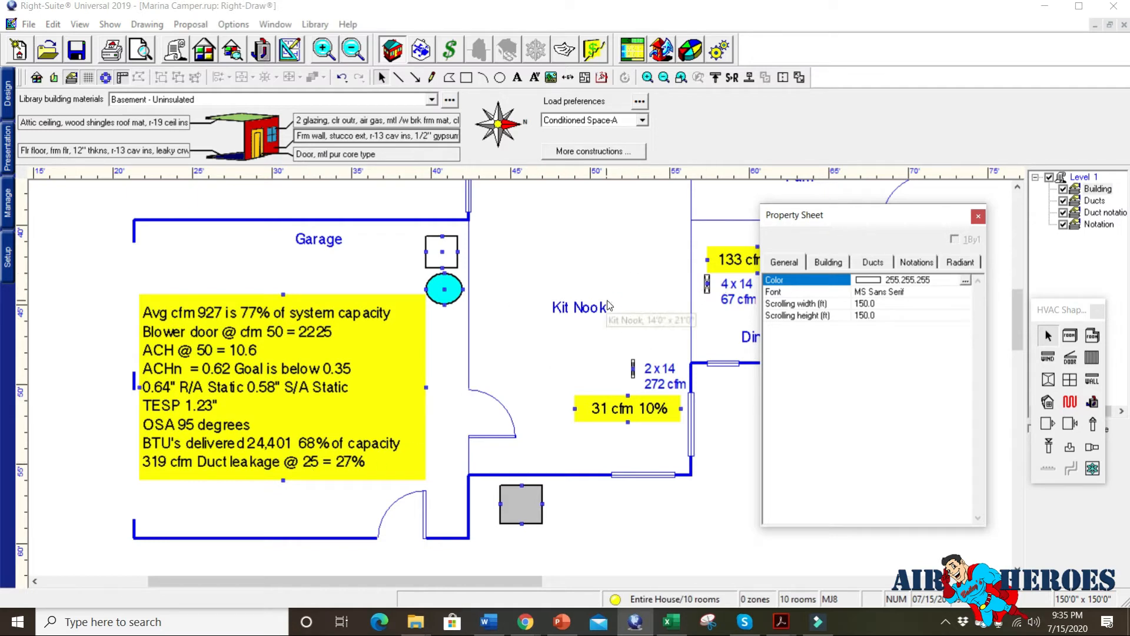
mouse_move(460, 325)
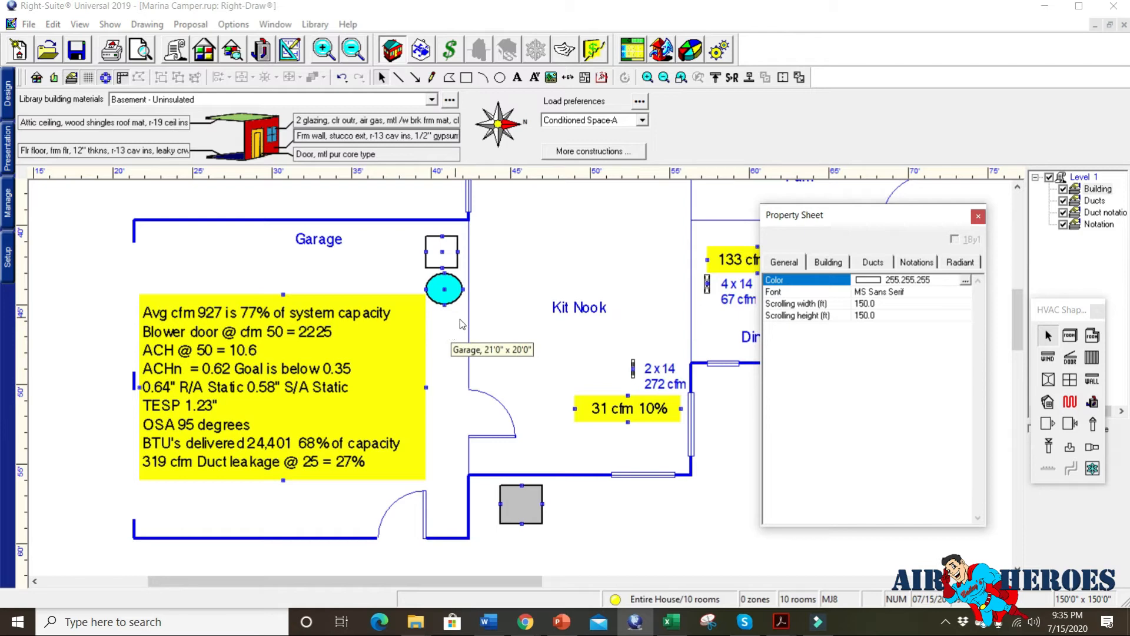
mouse_move(517, 328)
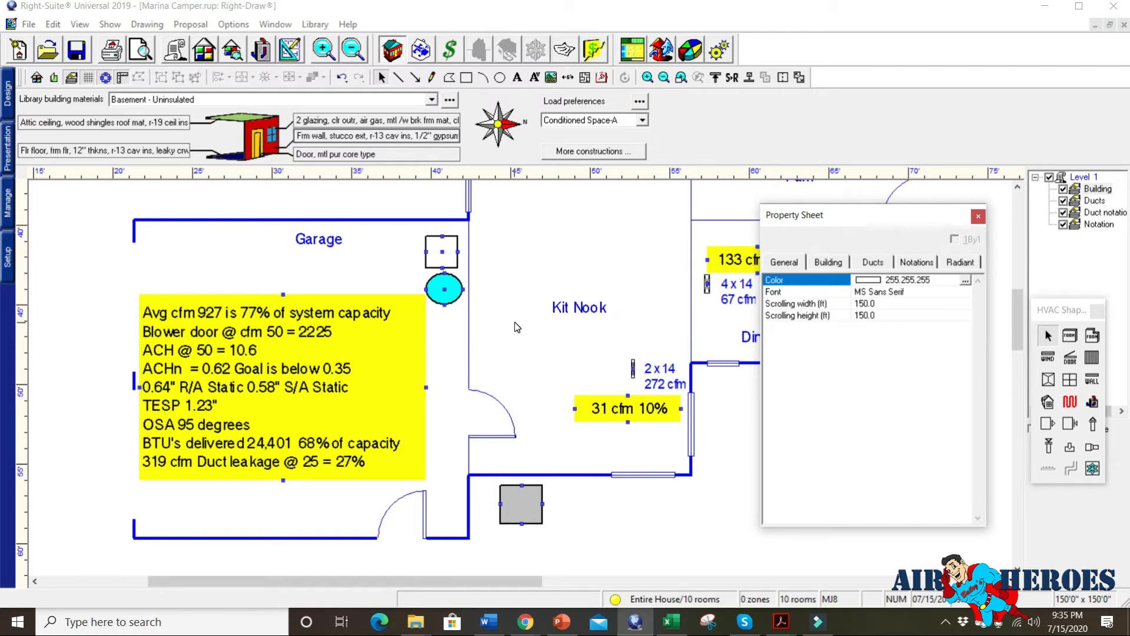
mouse_move(541, 332)
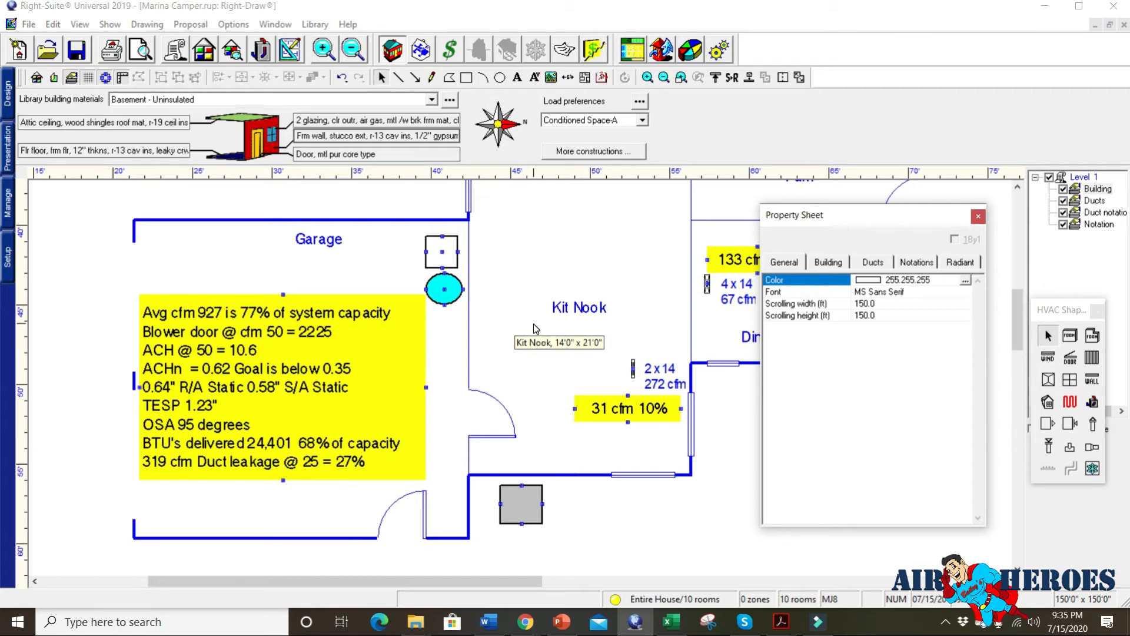
drag(558, 342, 606, 359)
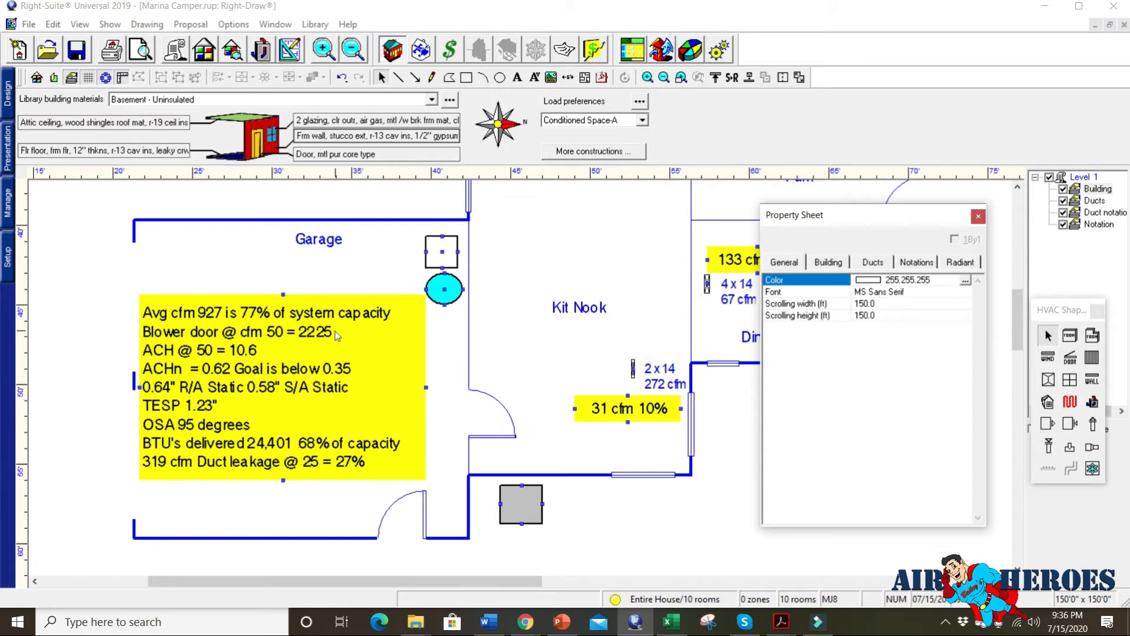
mouse_move(317, 339)
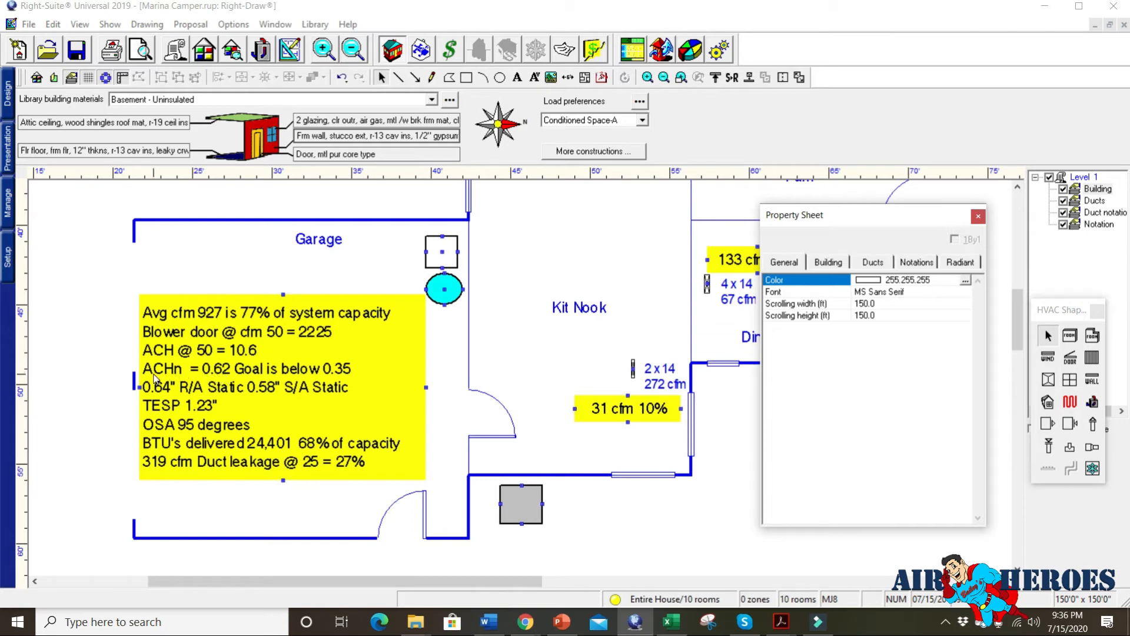
mouse_move(238, 354)
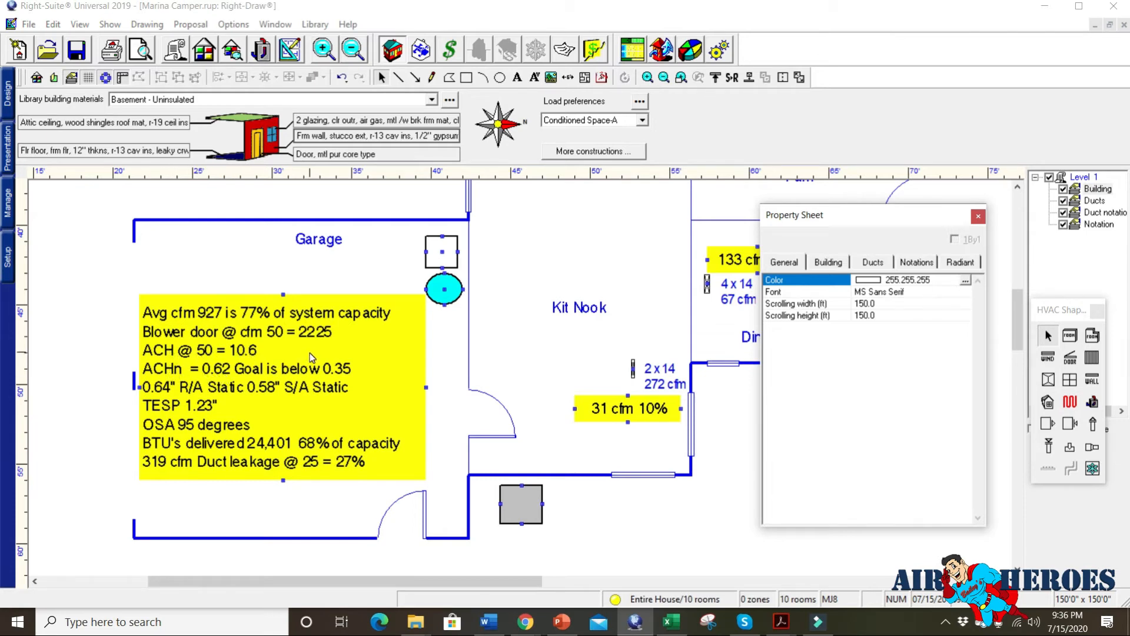
mouse_move(312, 353)
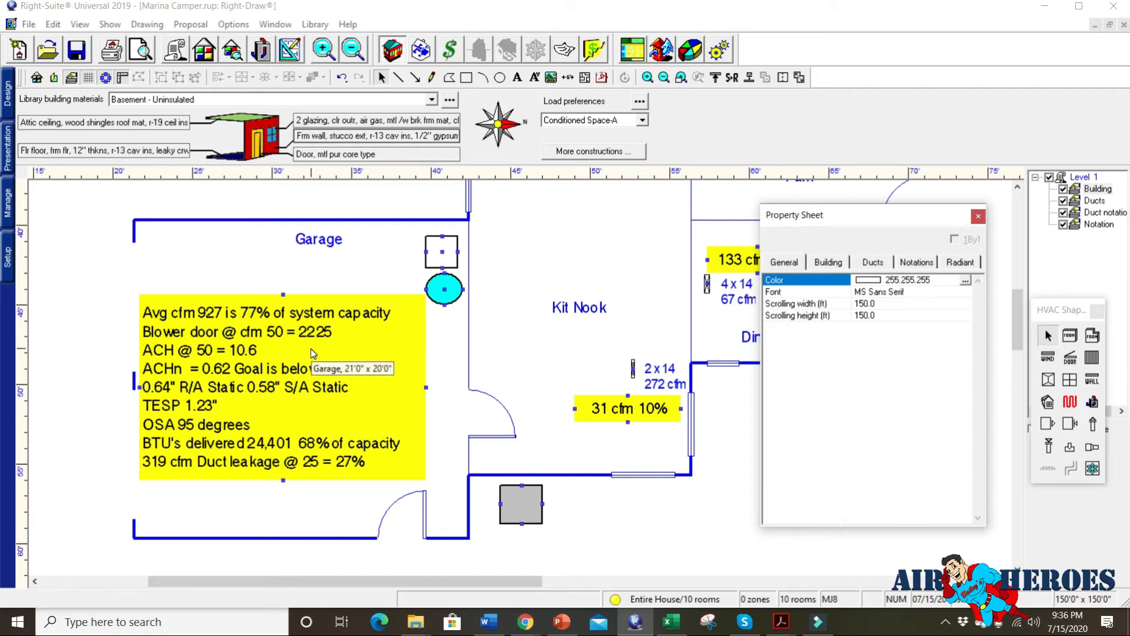
mouse_move(198, 376)
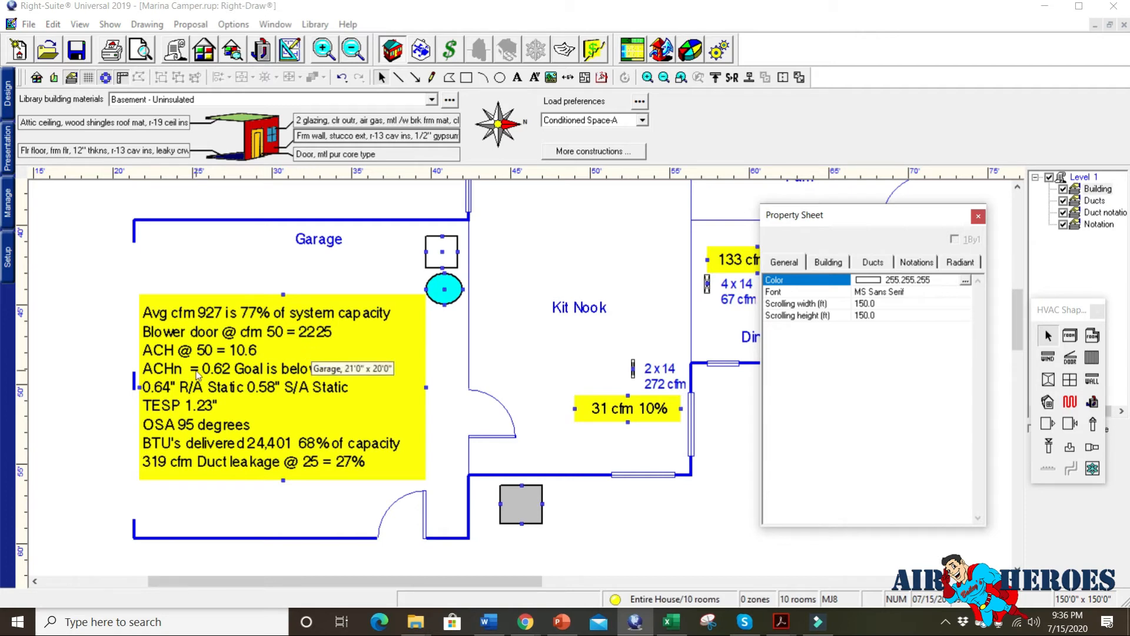
mouse_move(167, 375)
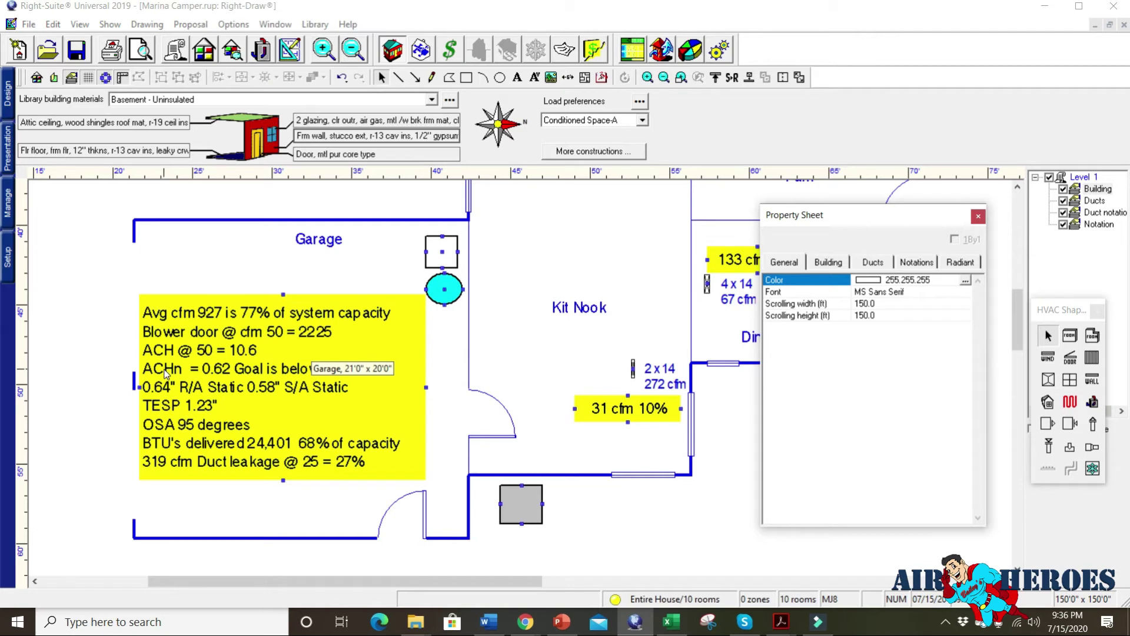
mouse_move(229, 378)
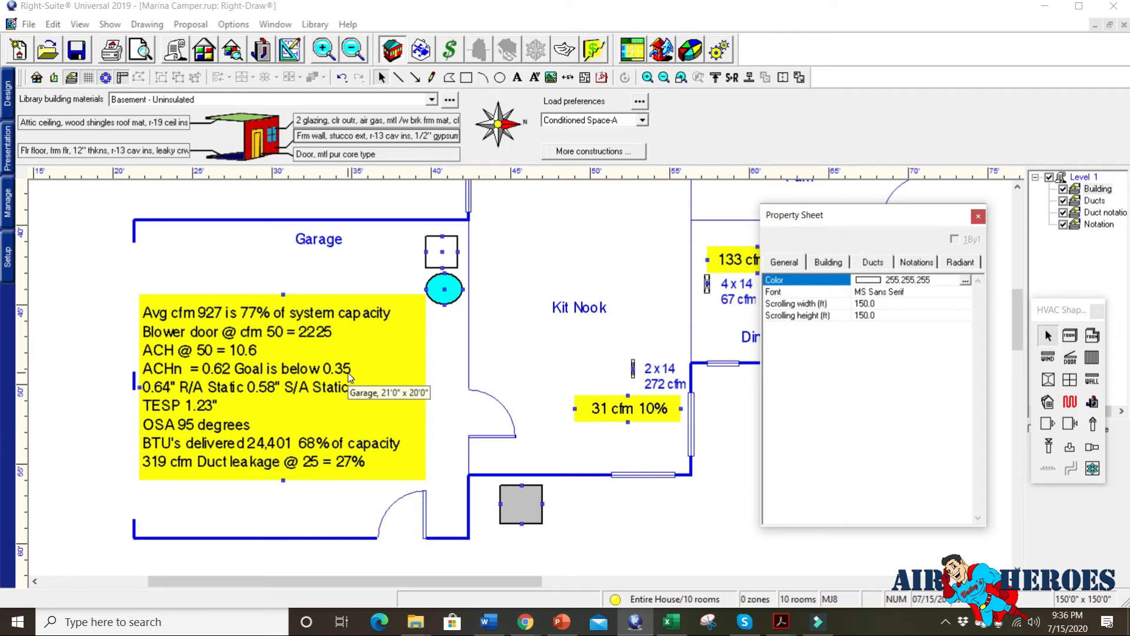
mouse_move(344, 342)
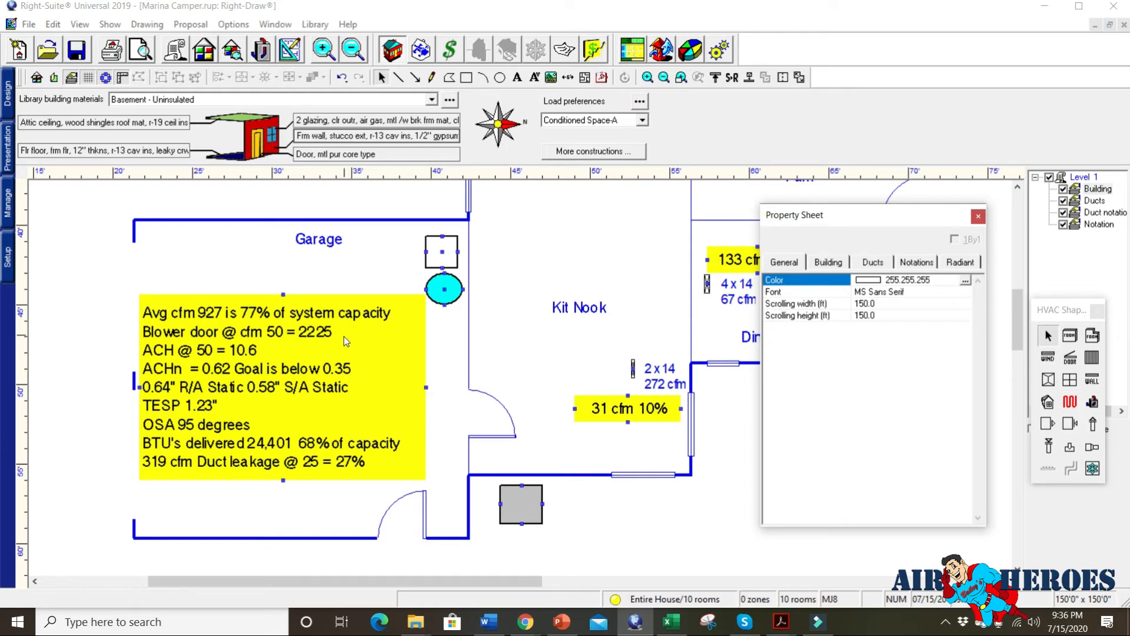
mouse_move(264, 417)
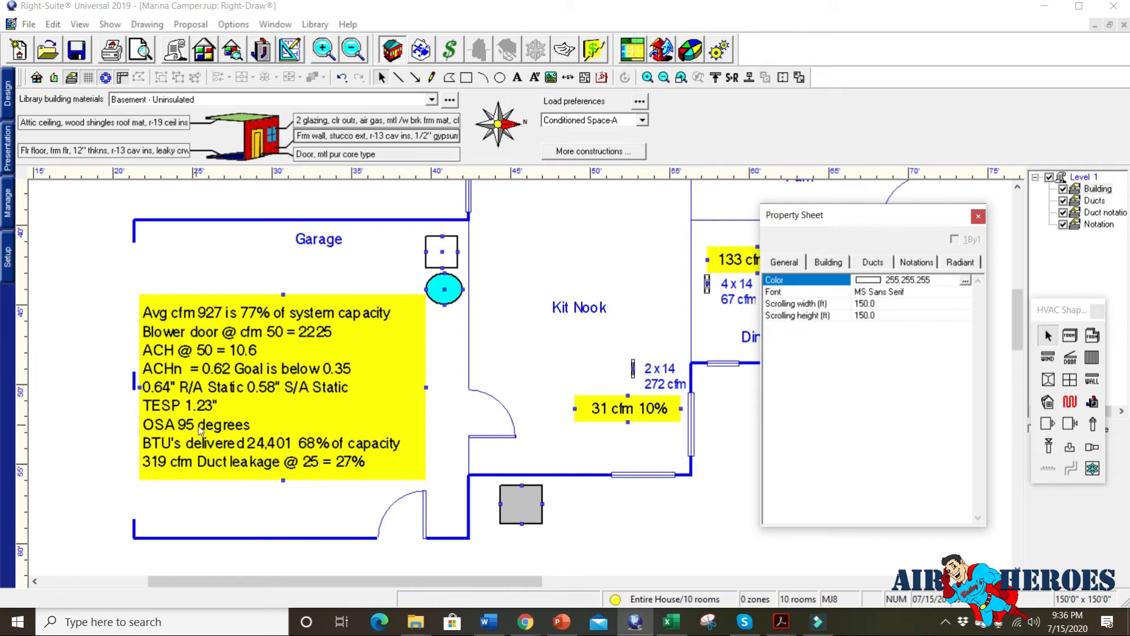
mouse_move(355, 414)
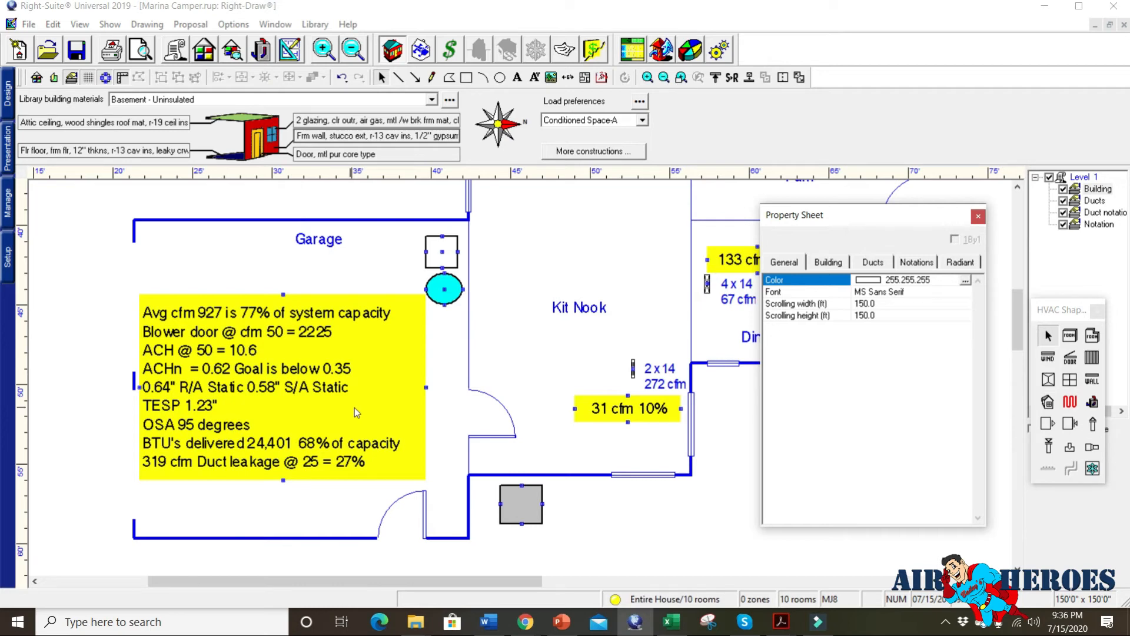
mouse_move(255, 452)
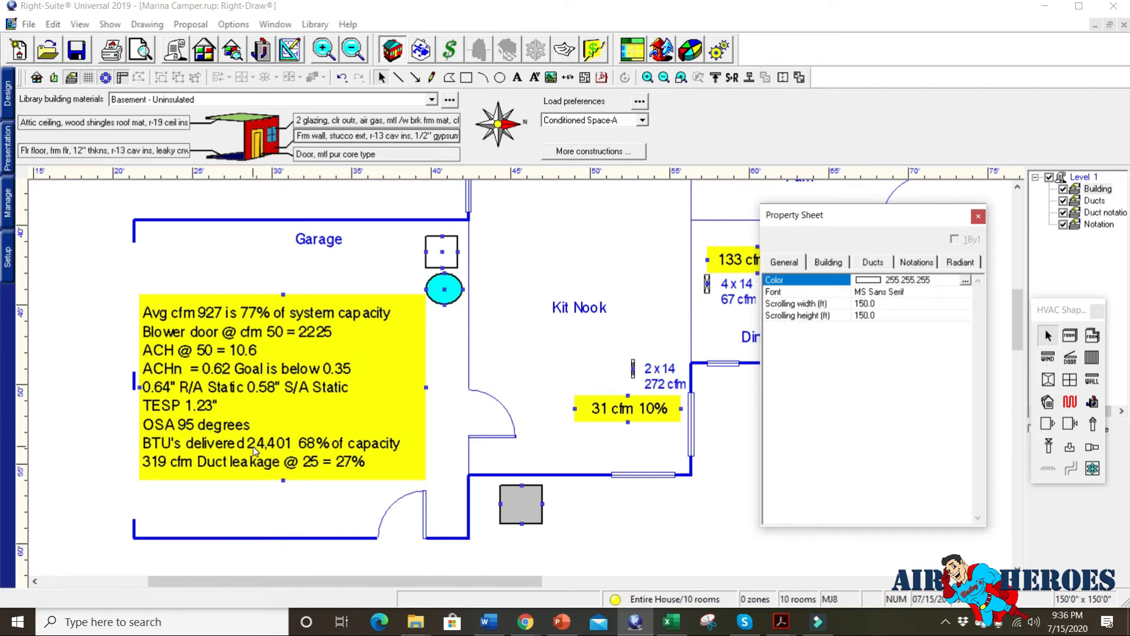
mouse_move(288, 461)
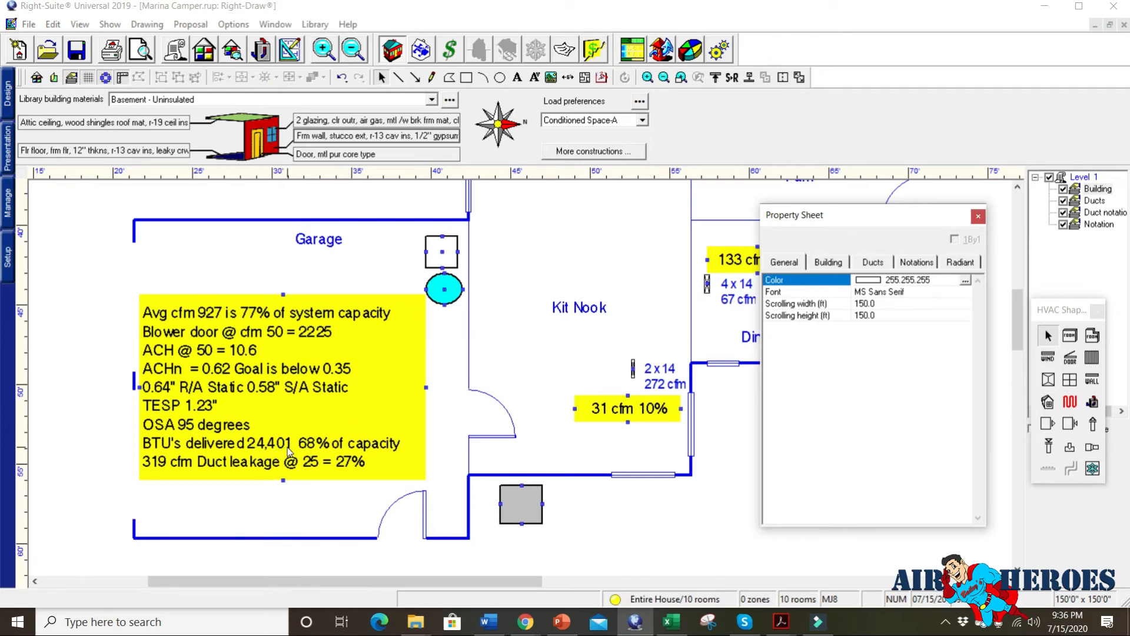
mouse_move(376, 450)
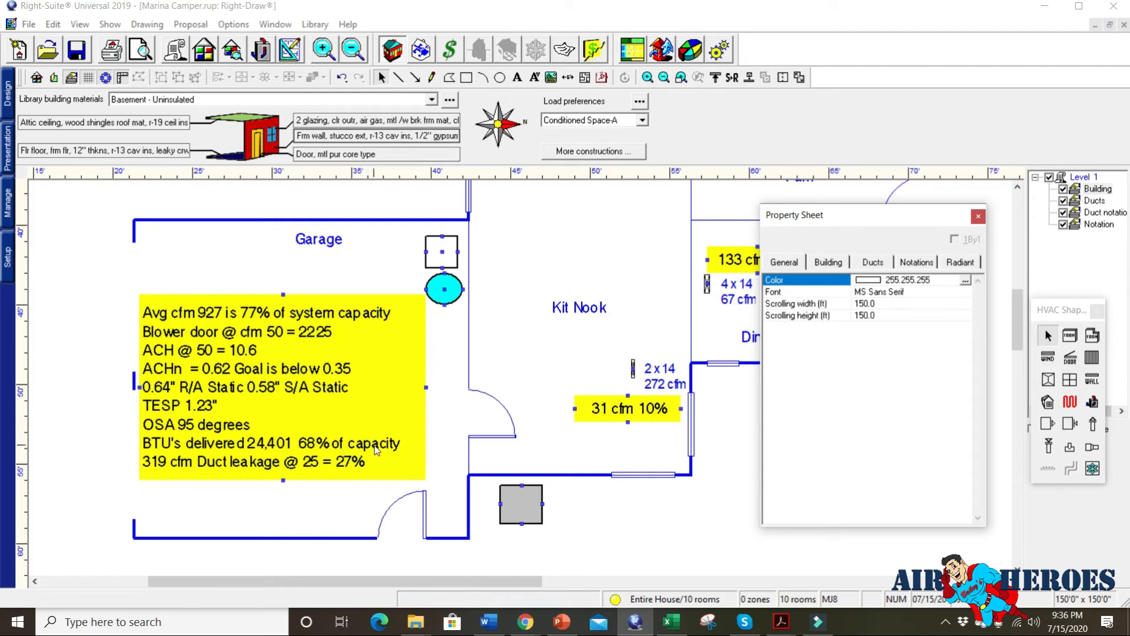
mouse_move(416, 355)
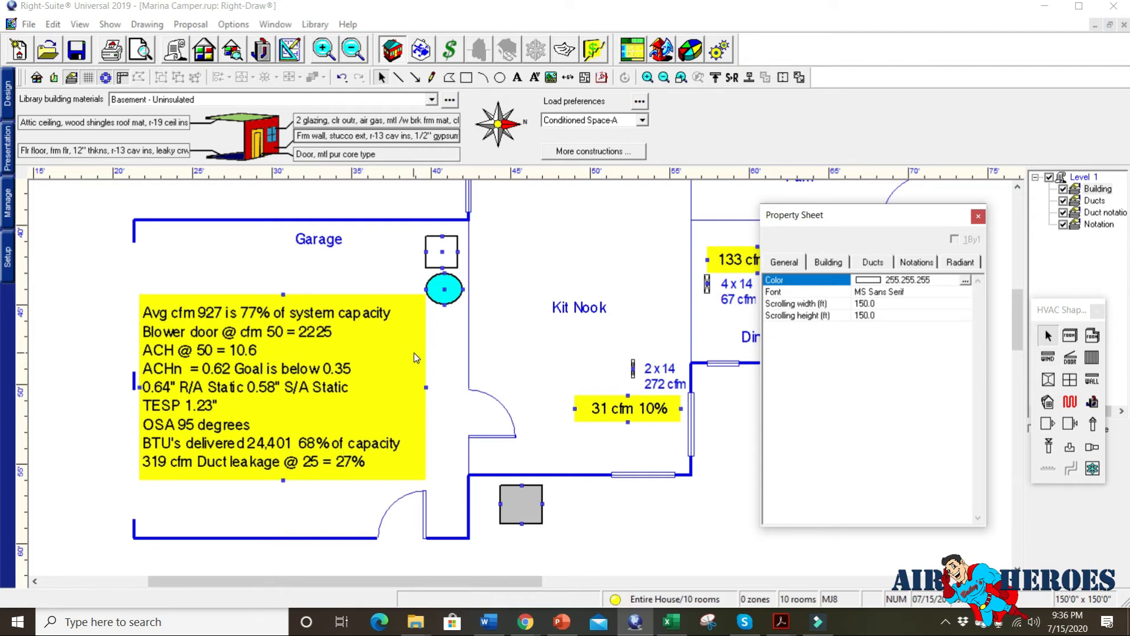
mouse_move(411, 354)
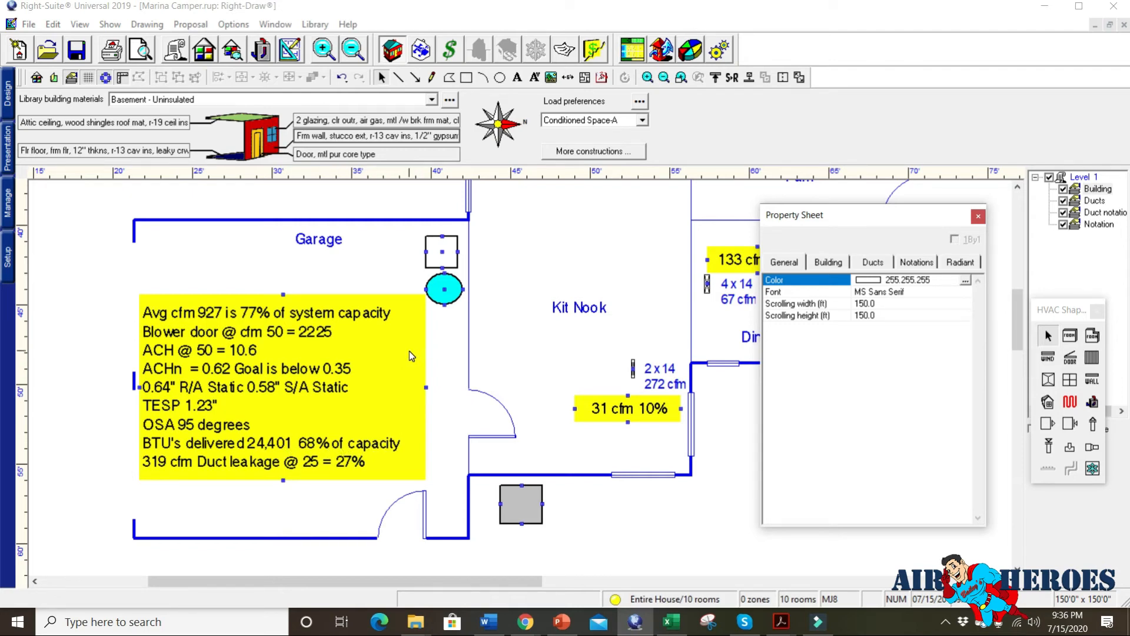
mouse_move(506, 358)
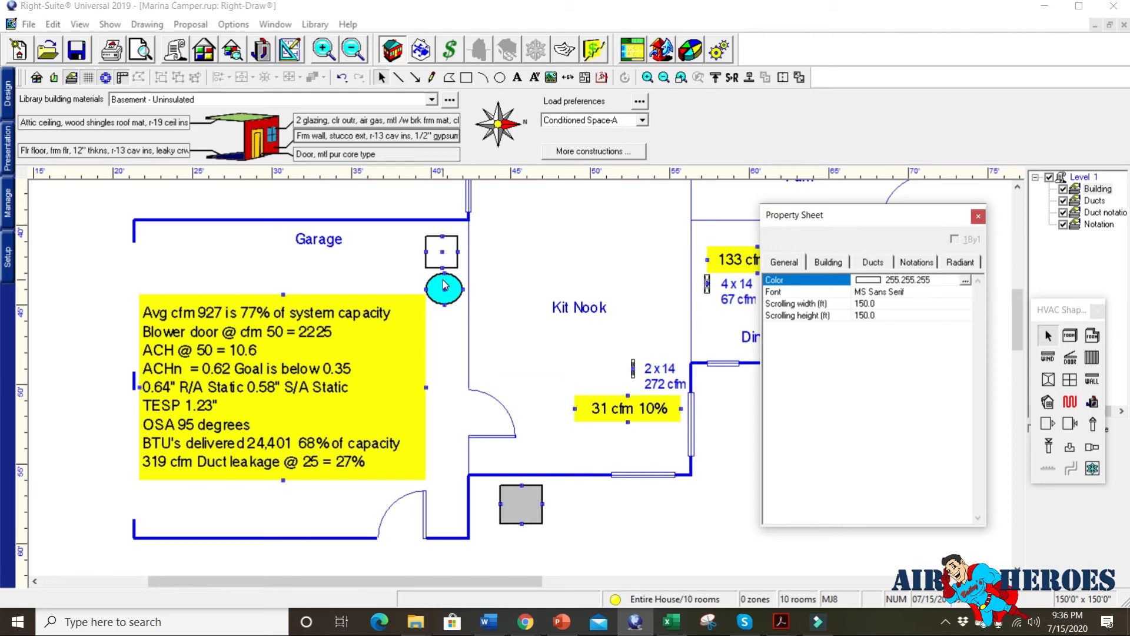
mouse_move(441, 290)
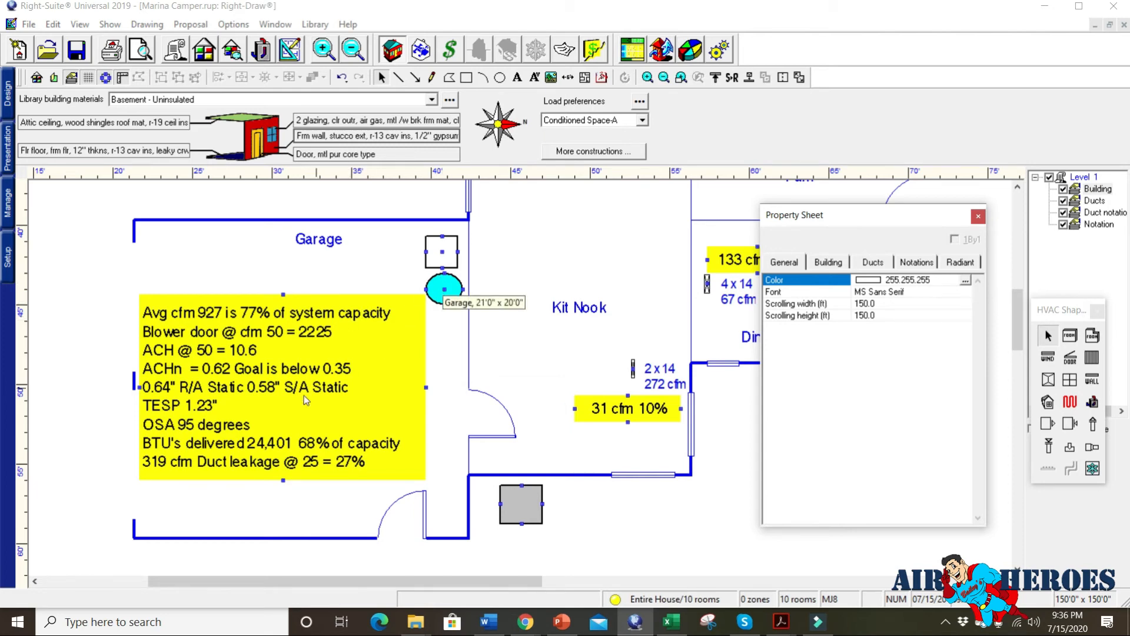
mouse_move(184, 392)
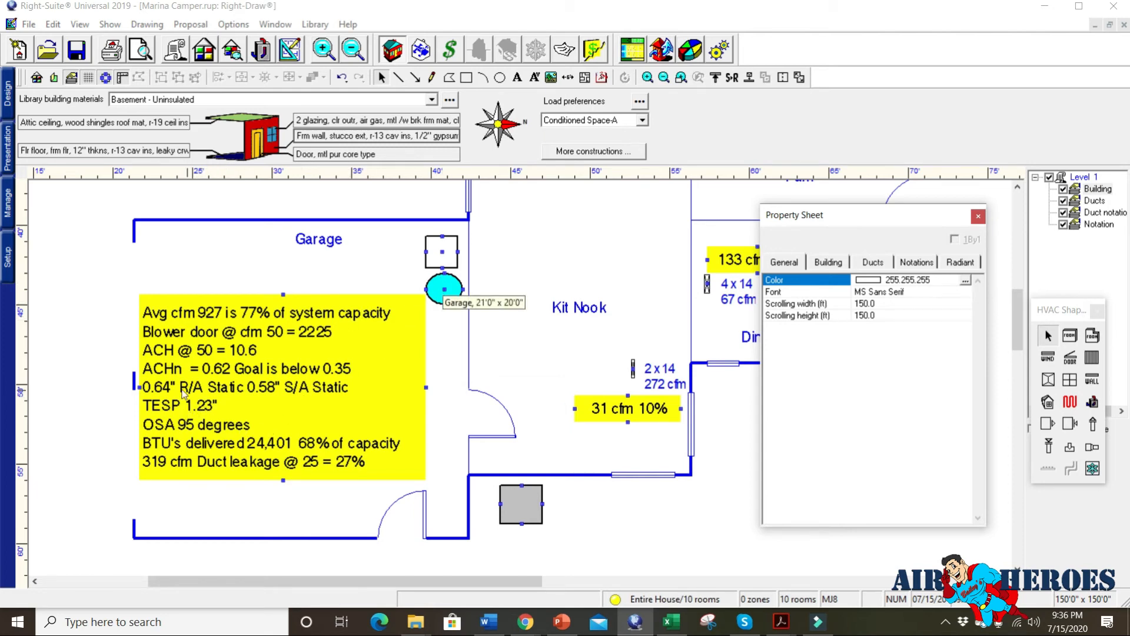
mouse_move(235, 393)
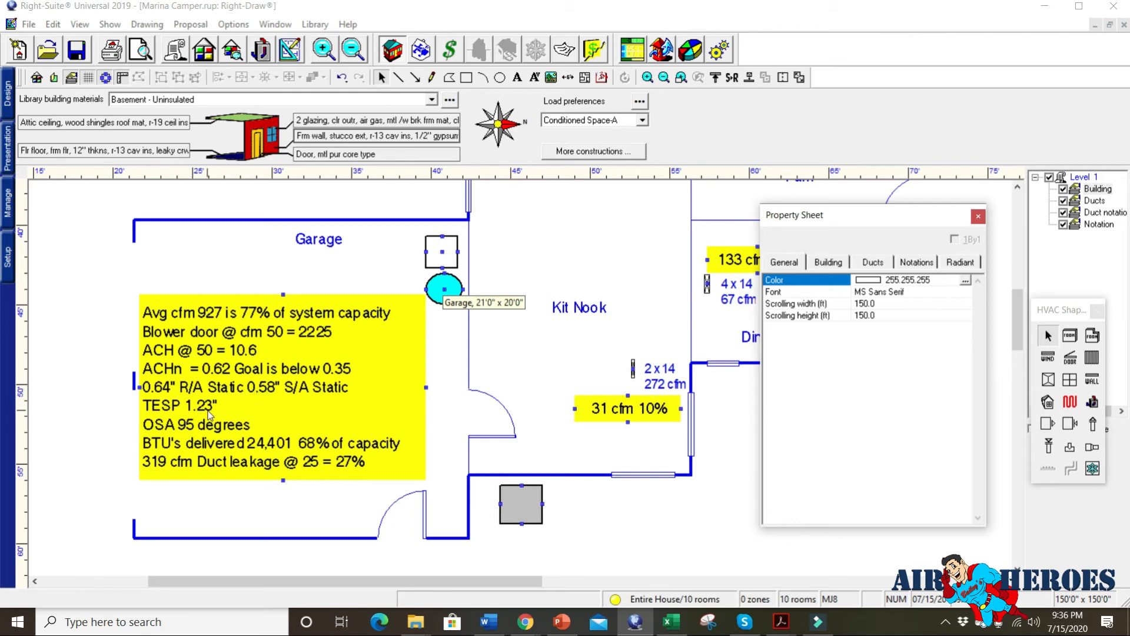
mouse_move(234, 409)
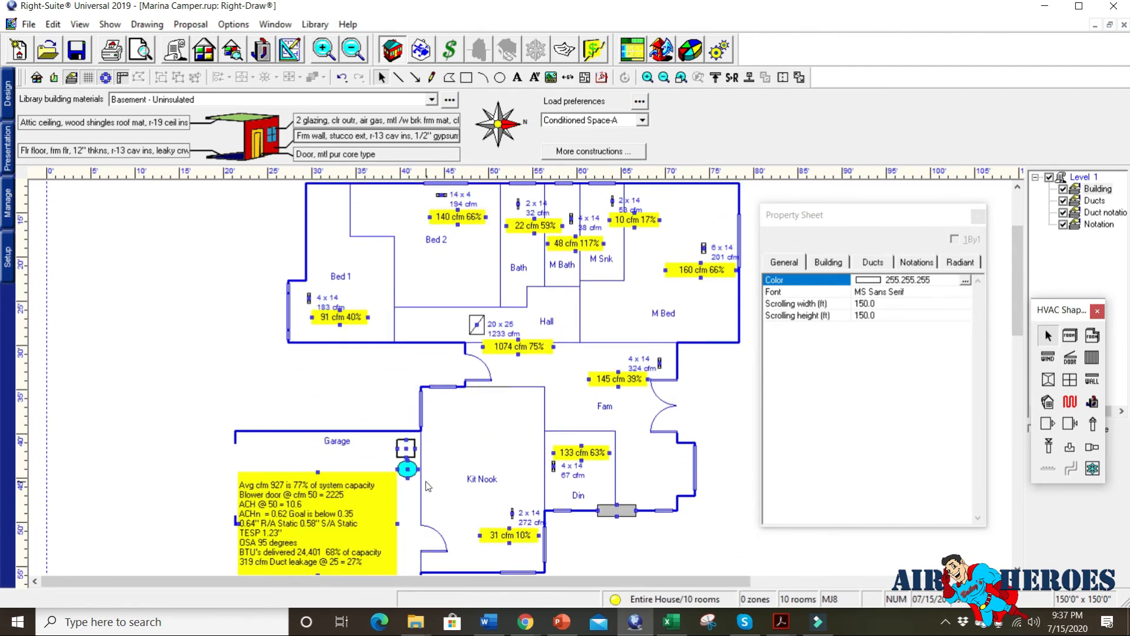
mouse_move(435, 488)
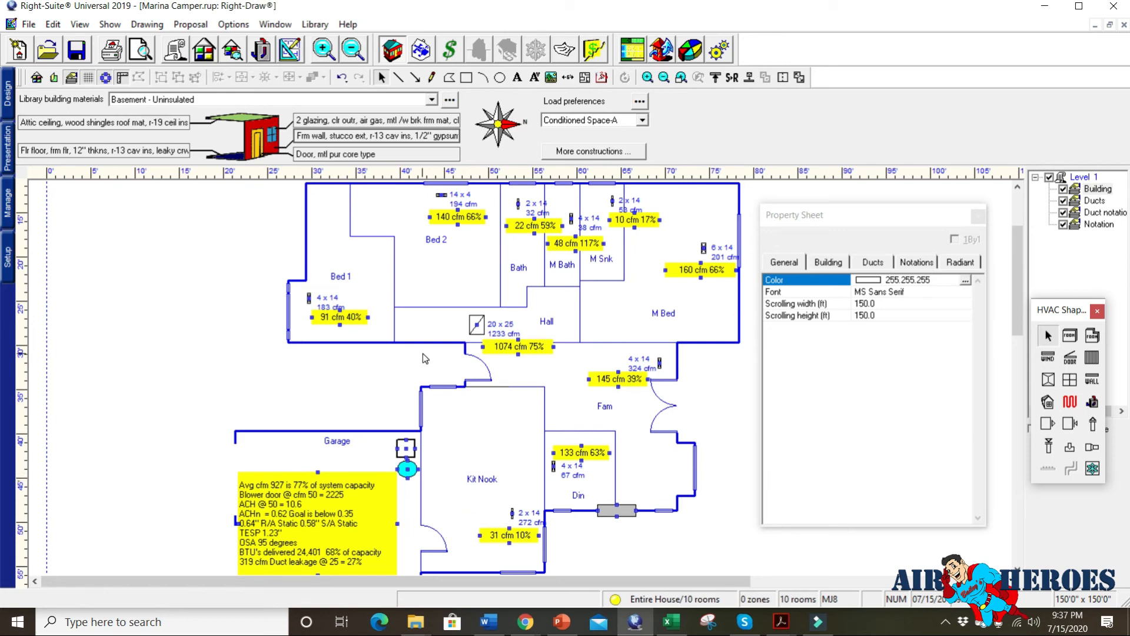
mouse_move(388, 313)
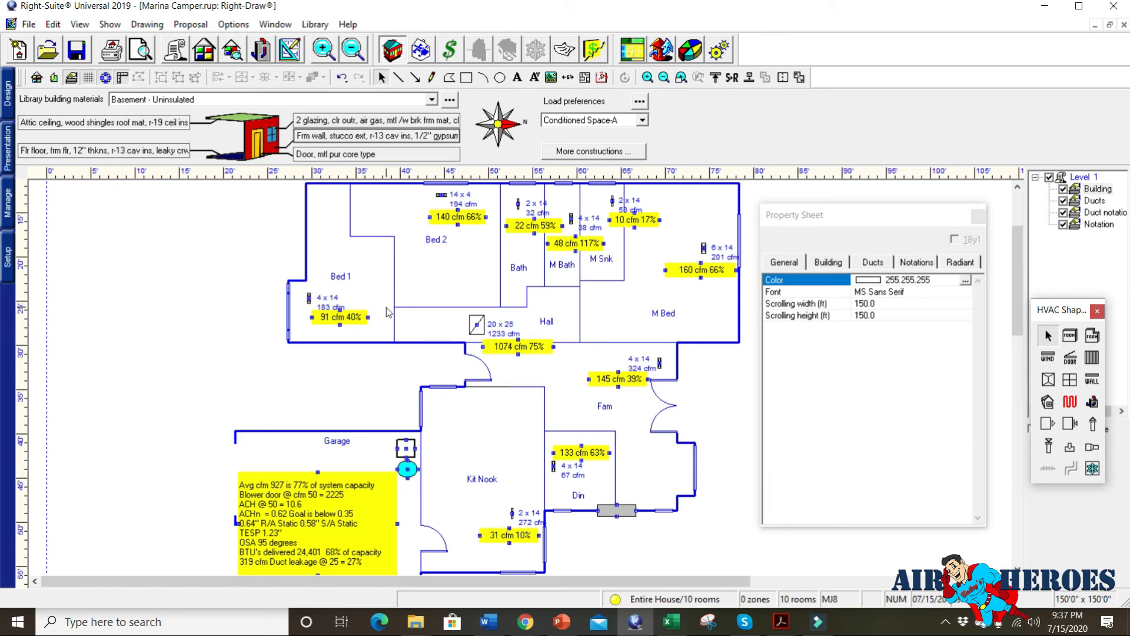
mouse_move(386, 311)
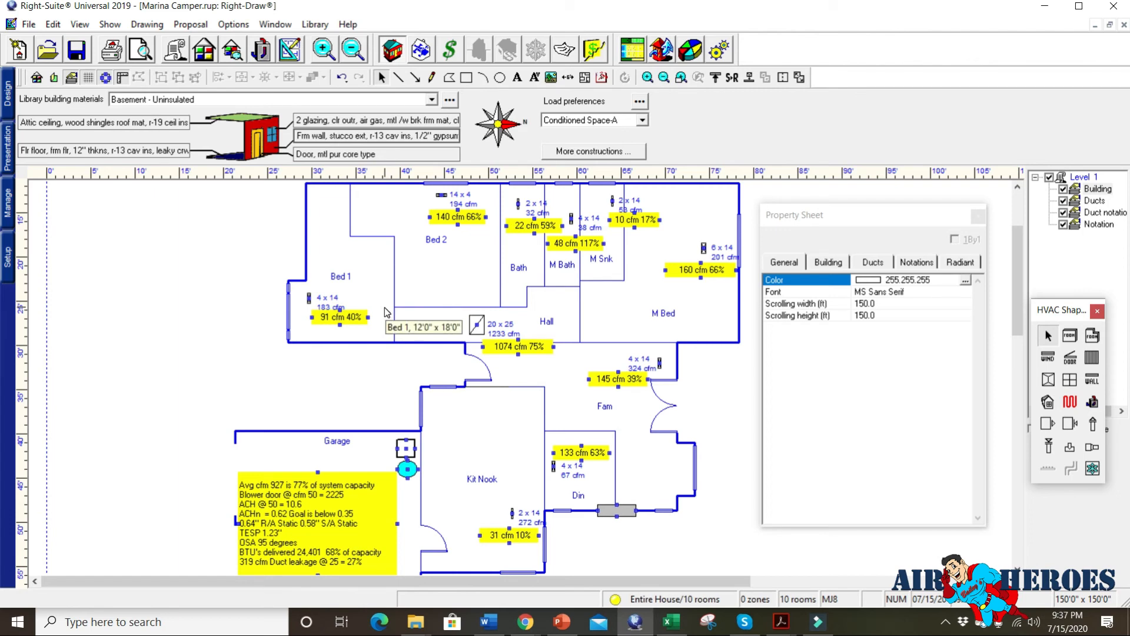